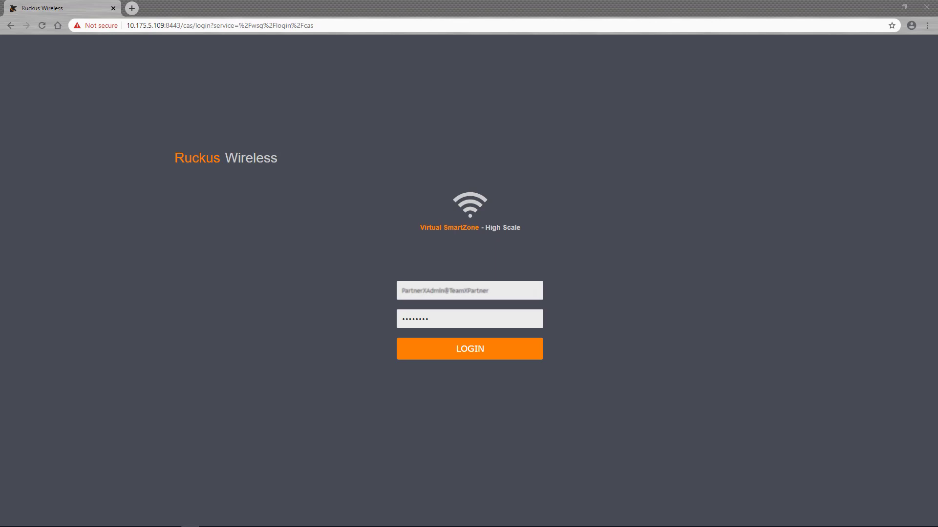
# Sign in and open the L3 Access Control policies list under Firewall
pyautogui.click(470, 348)
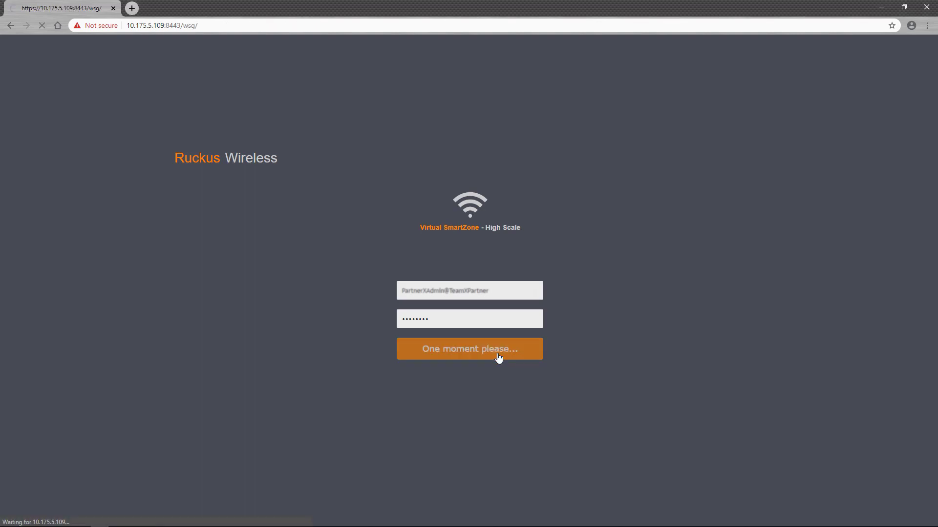
pyautogui.click(469, 348)
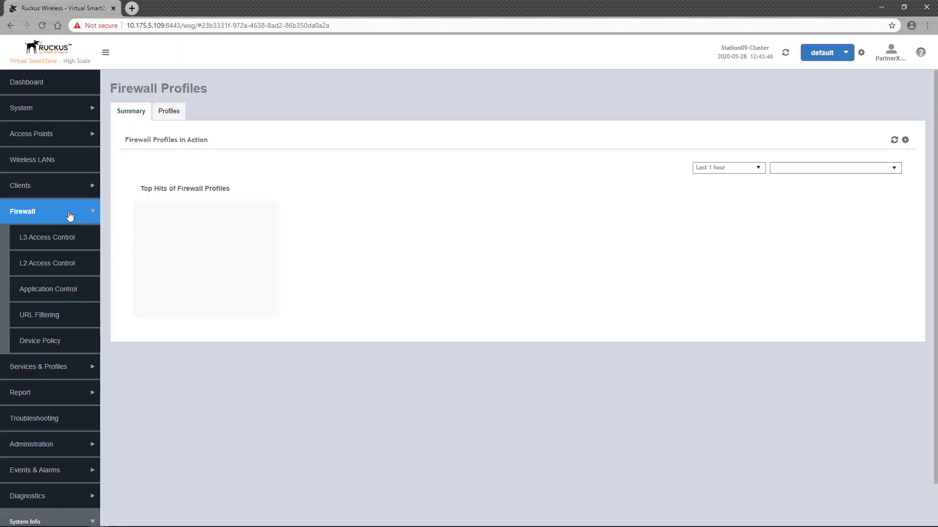
pyautogui.click(835, 167)
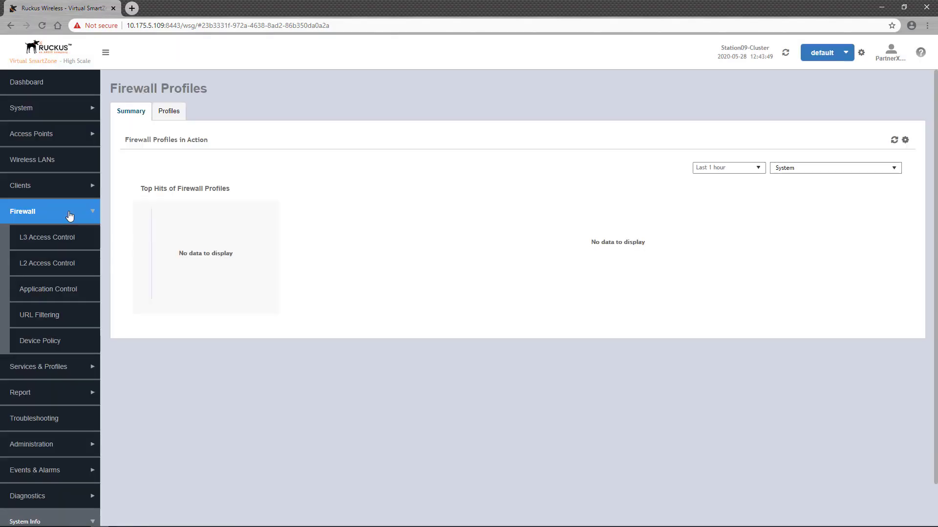
pyautogui.moveTo(67, 282)
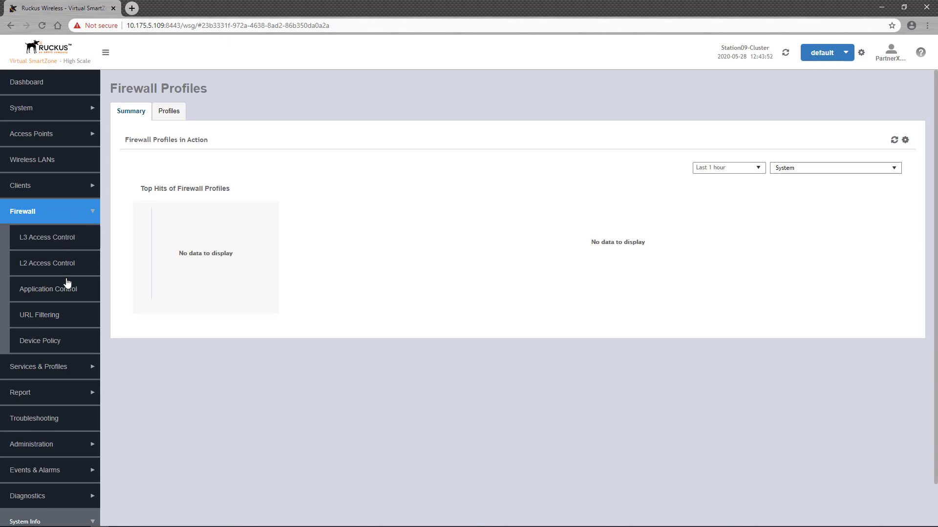
pyautogui.moveTo(69, 243)
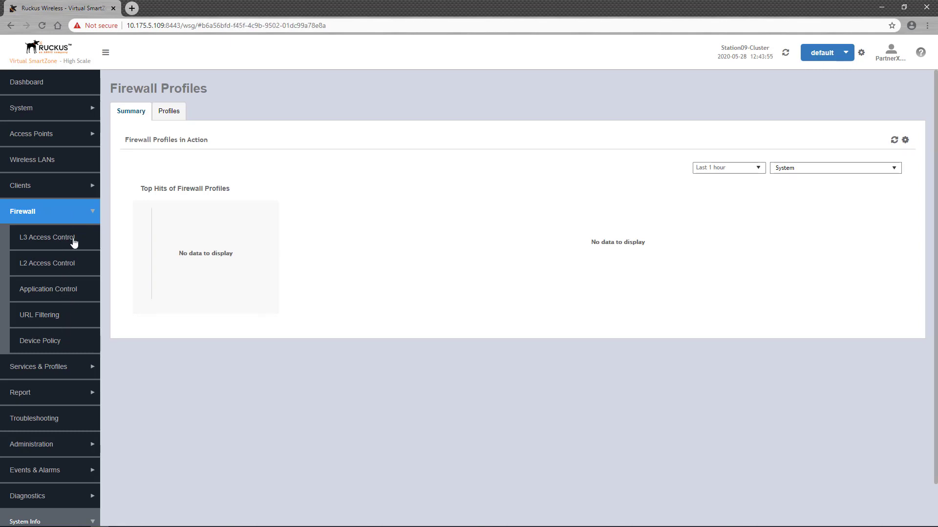
pyautogui.click(50, 236)
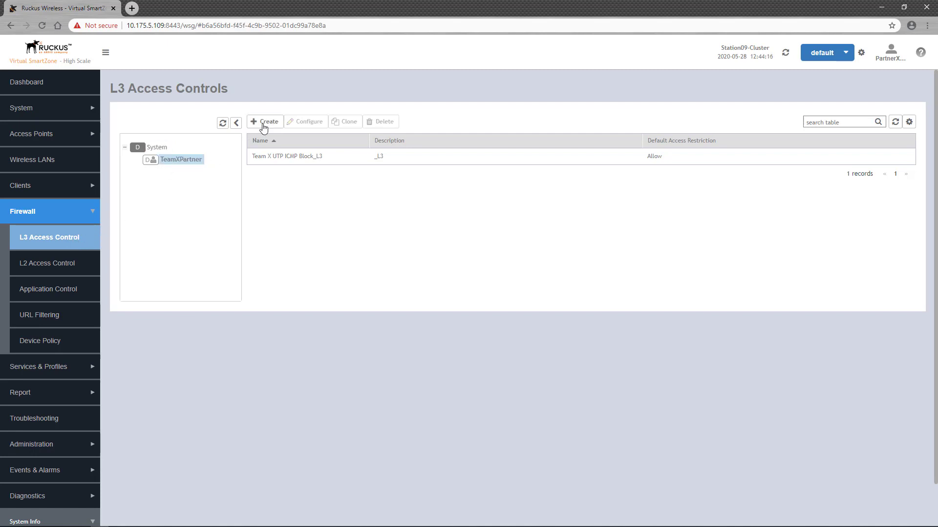
# Create a new L3 policy named 'Guest L3 Policy' with Default Access kept on Allow
pyautogui.click(266, 121)
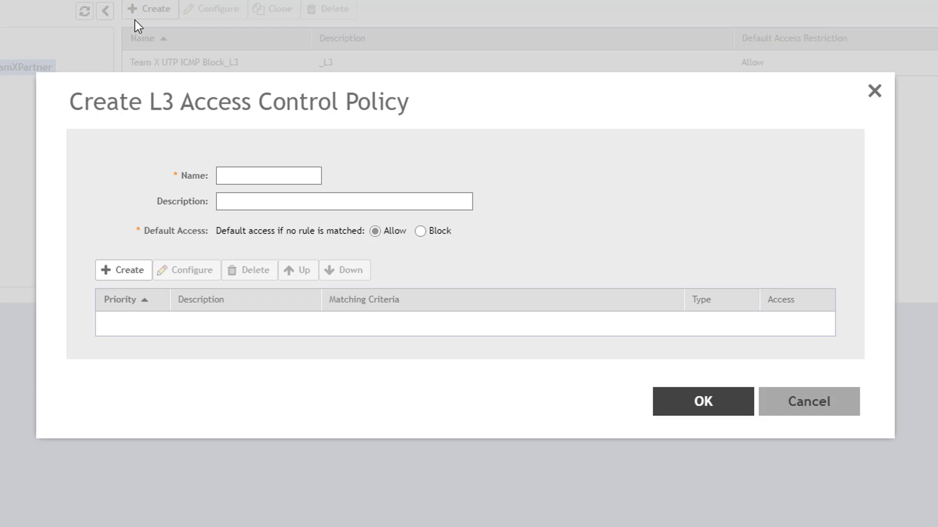
pyautogui.write('Guest L3')
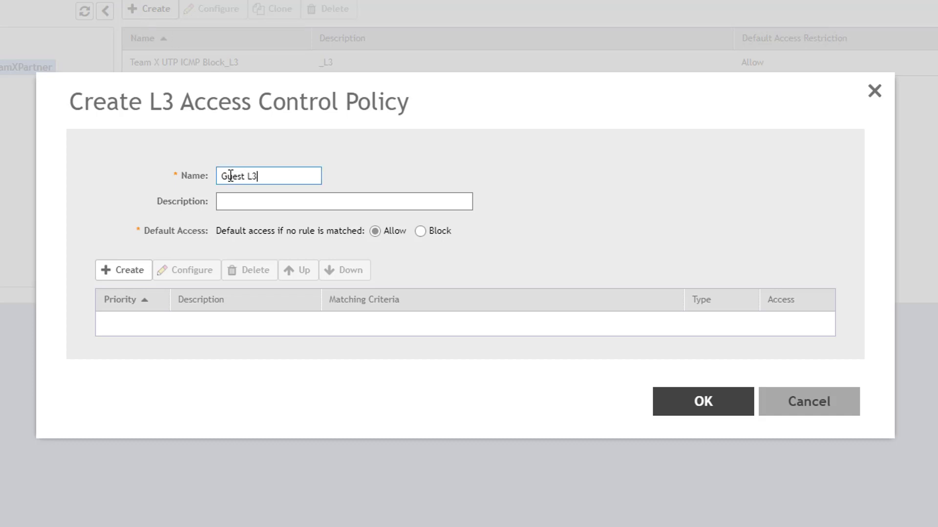
pyautogui.write('Policy')
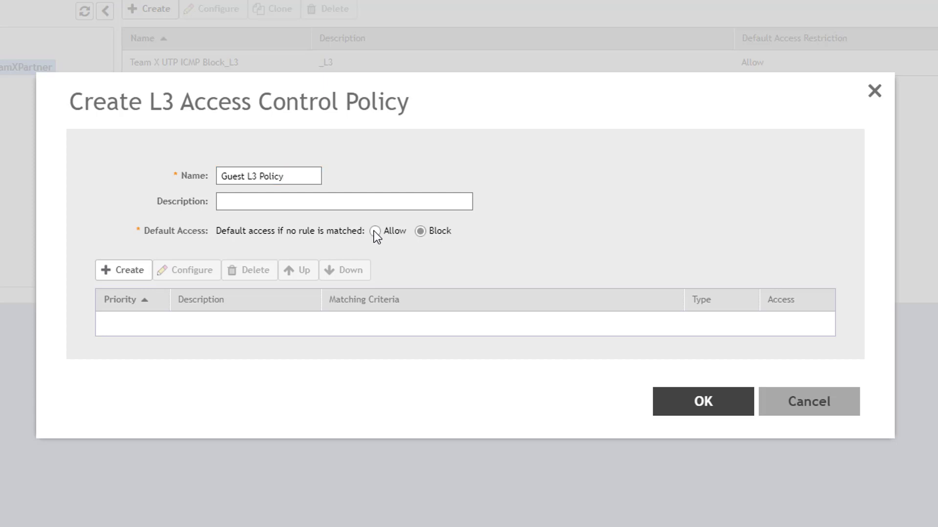
pyautogui.click(375, 231)
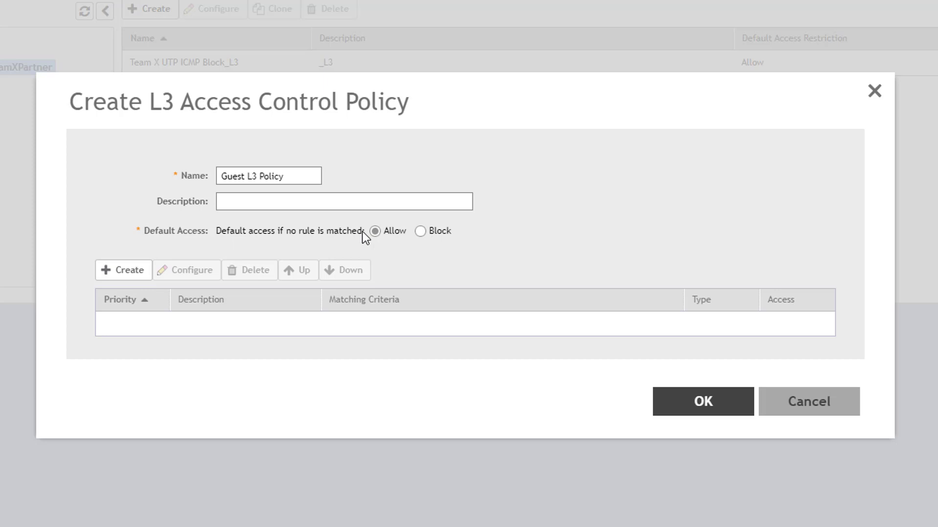
pyautogui.moveTo(294, 239)
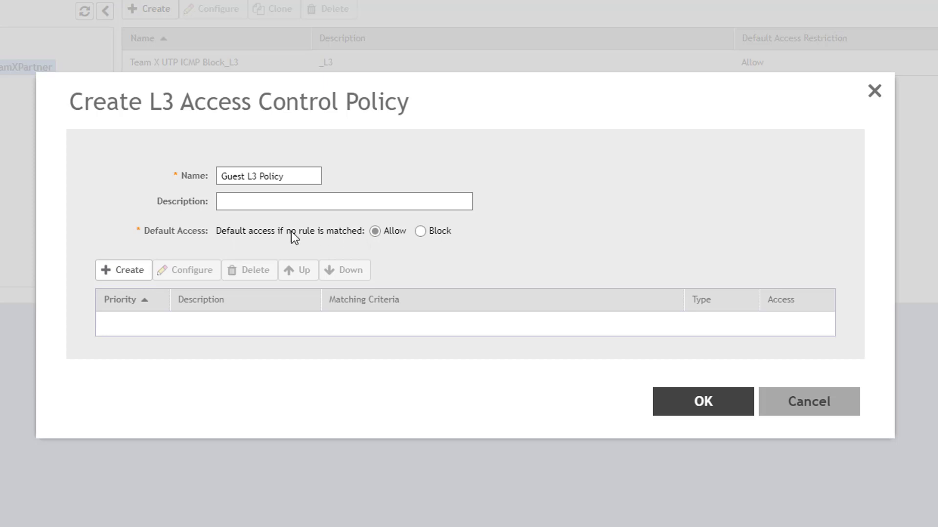
# Add a rule described 'Block Router SSH' with Access Block and protocol TCP
pyautogui.click(123, 270)
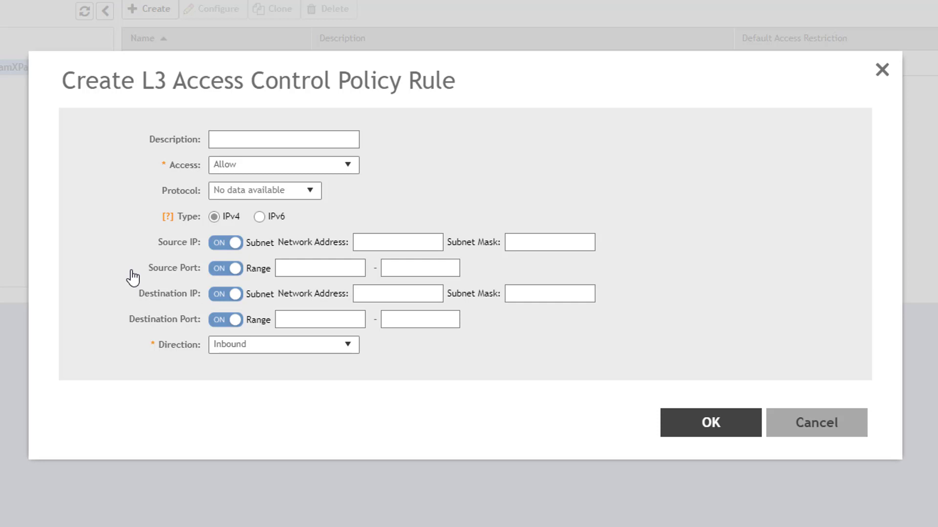
pyautogui.moveTo(222, 168)
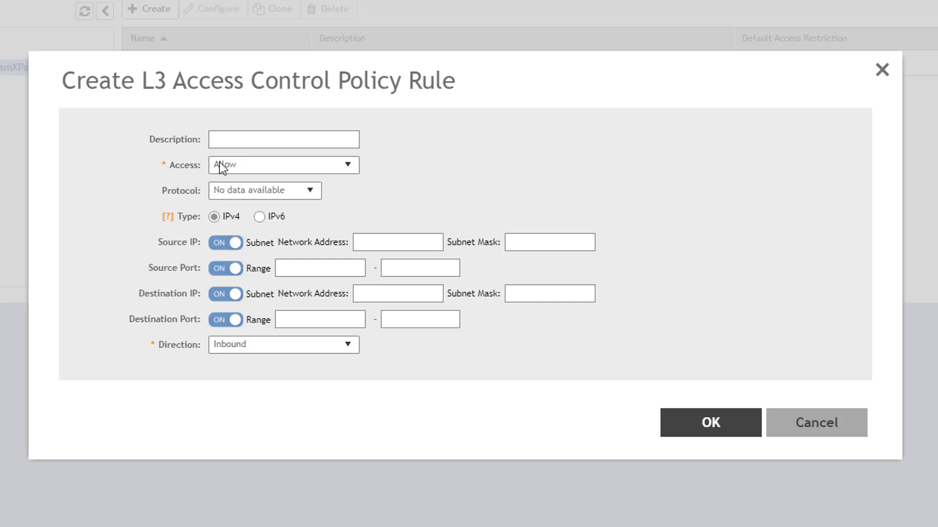
pyautogui.write('Block Router SSH')
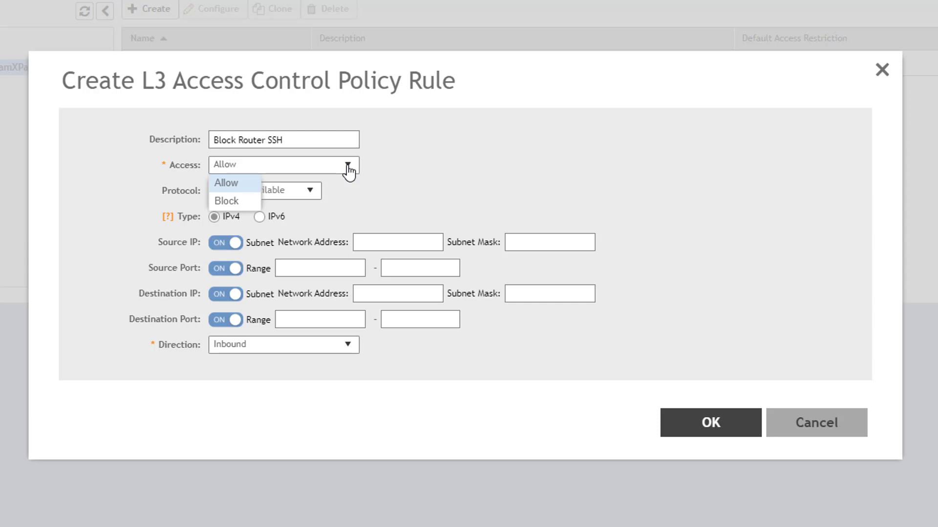
pyautogui.moveTo(315, 170)
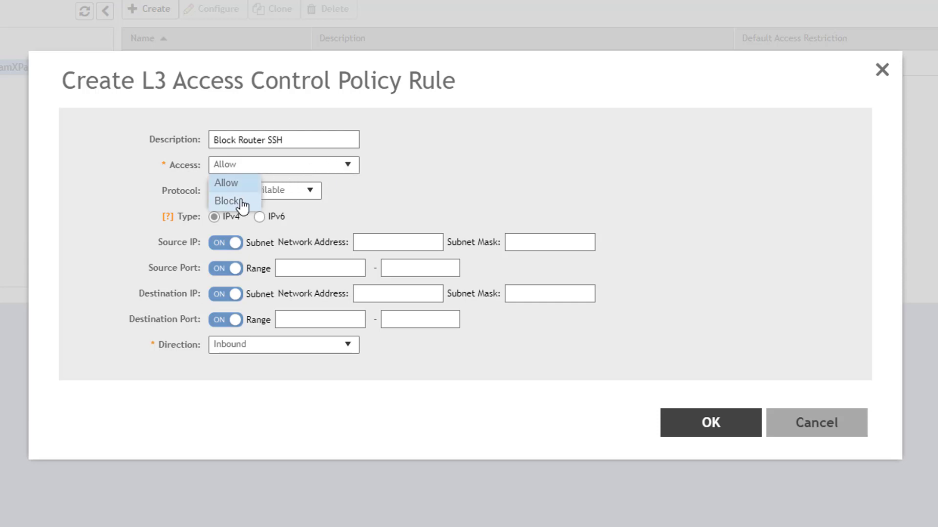
pyautogui.click(225, 201)
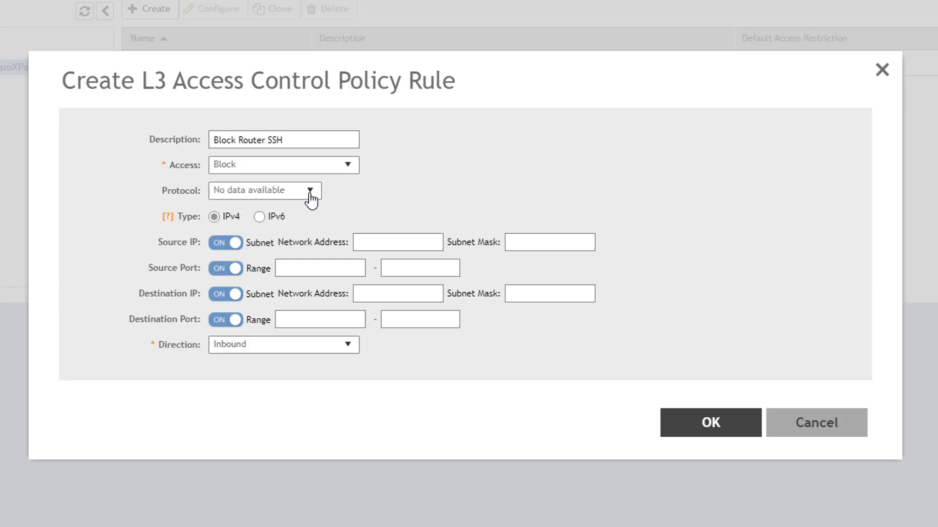
pyautogui.click(264, 190)
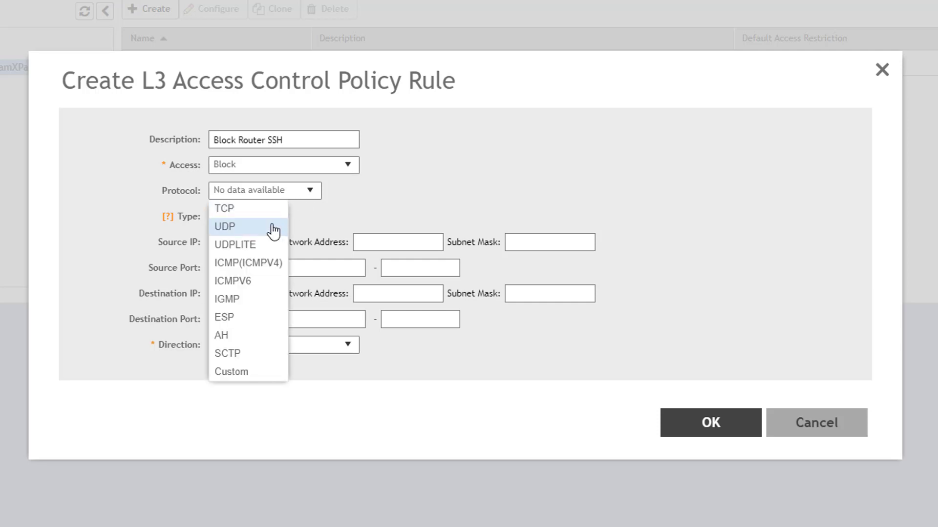
pyautogui.moveTo(235, 317)
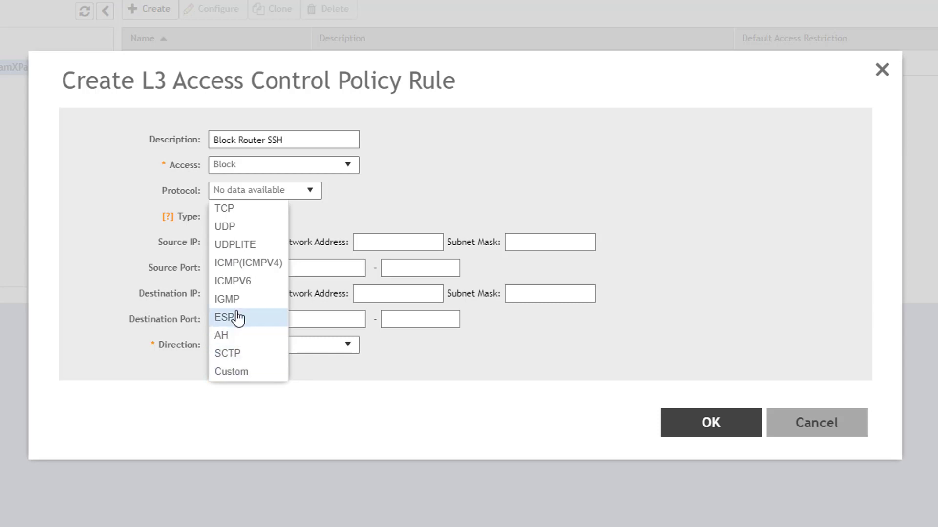
pyautogui.moveTo(233, 212)
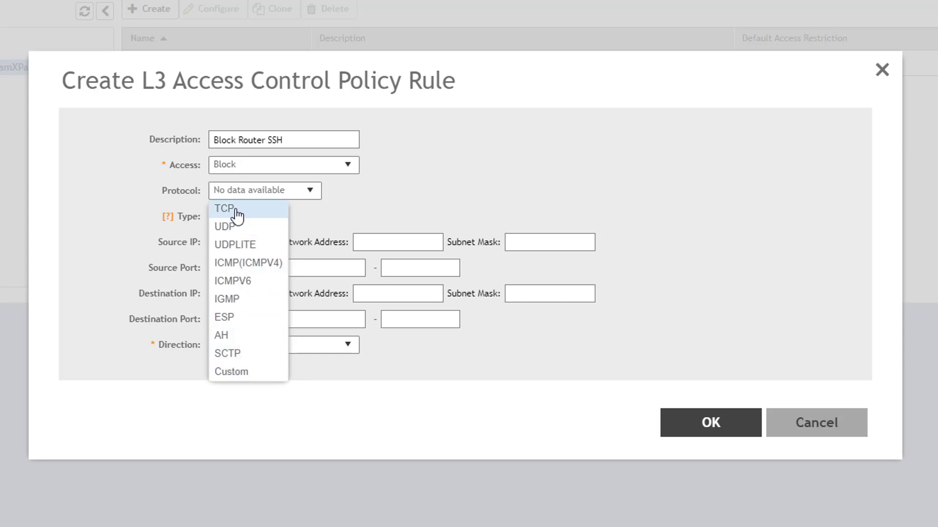
pyautogui.click(223, 208)
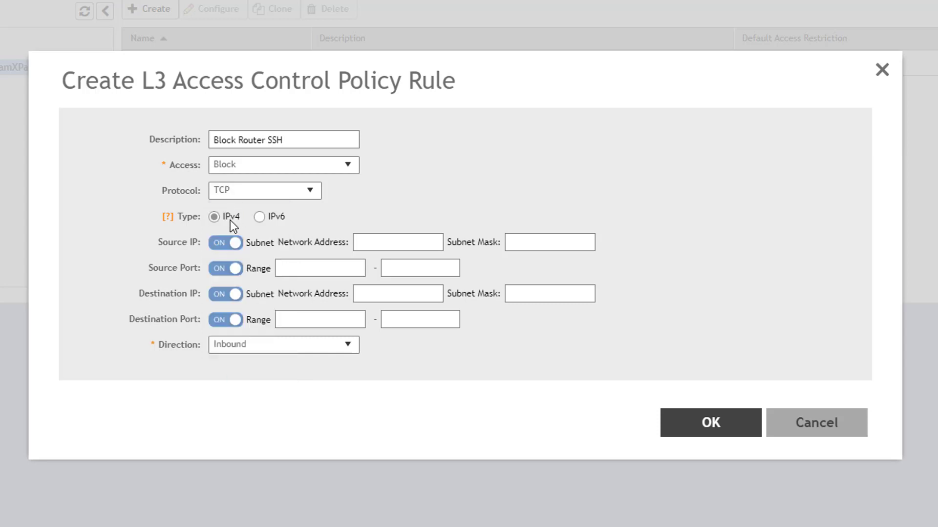
pyautogui.moveTo(260, 225)
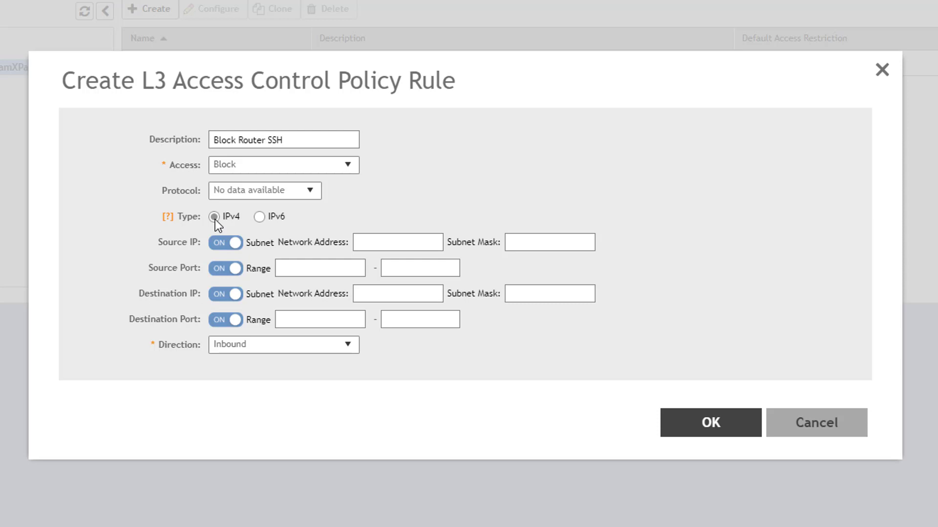
# Set the source to subnet 172.16.200.0 with mask 255.255.255.0
pyautogui.click(226, 243)
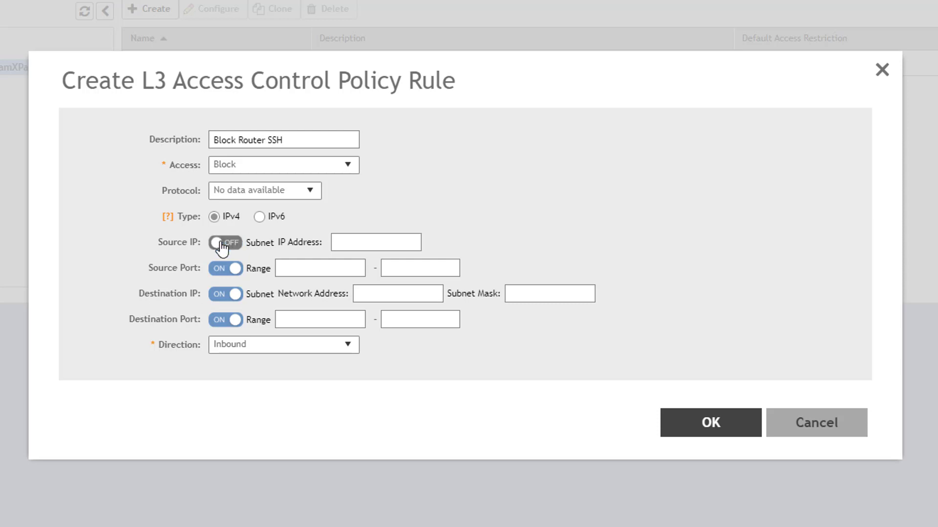
pyautogui.click(225, 243)
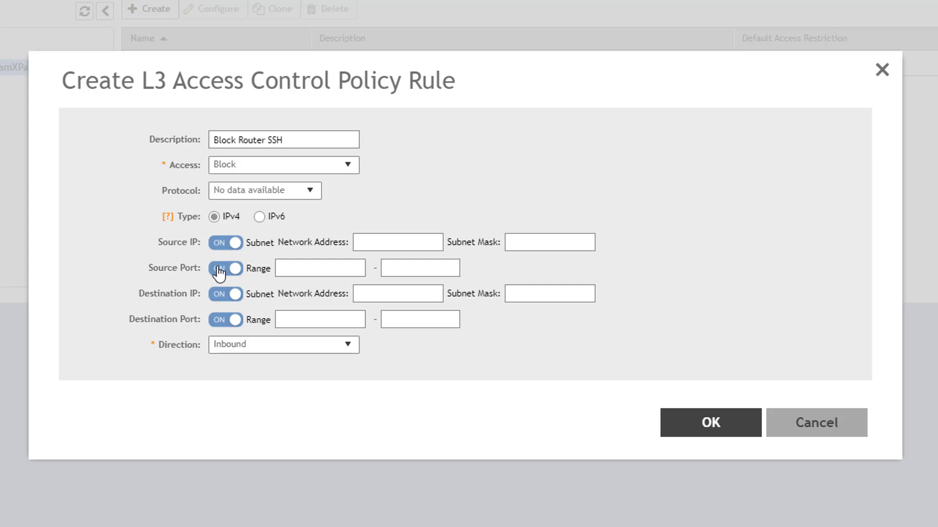
pyautogui.click(226, 268)
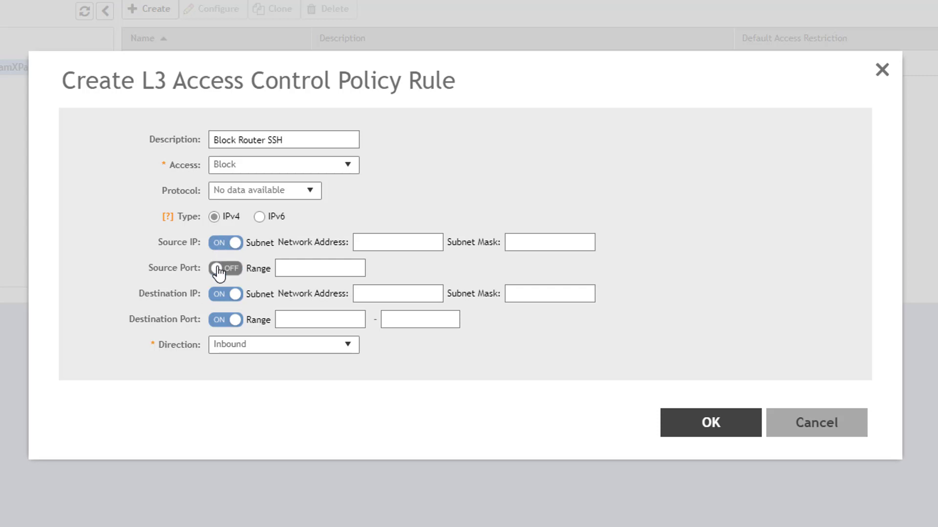
pyautogui.click(225, 268)
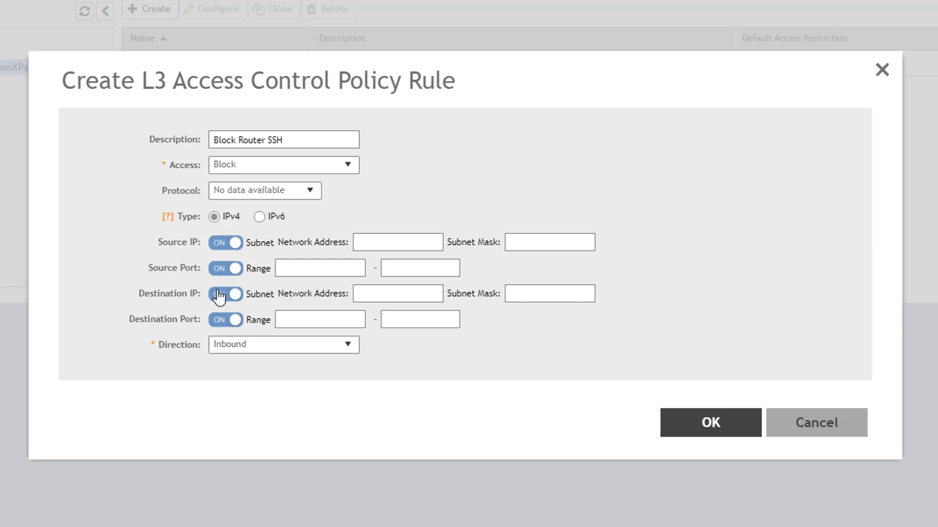
pyautogui.click(226, 294)
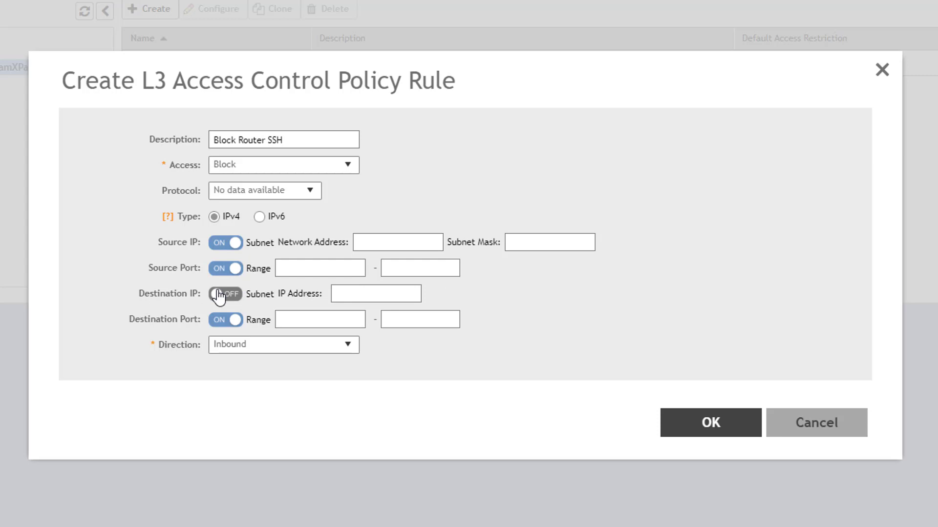
pyautogui.click(226, 294)
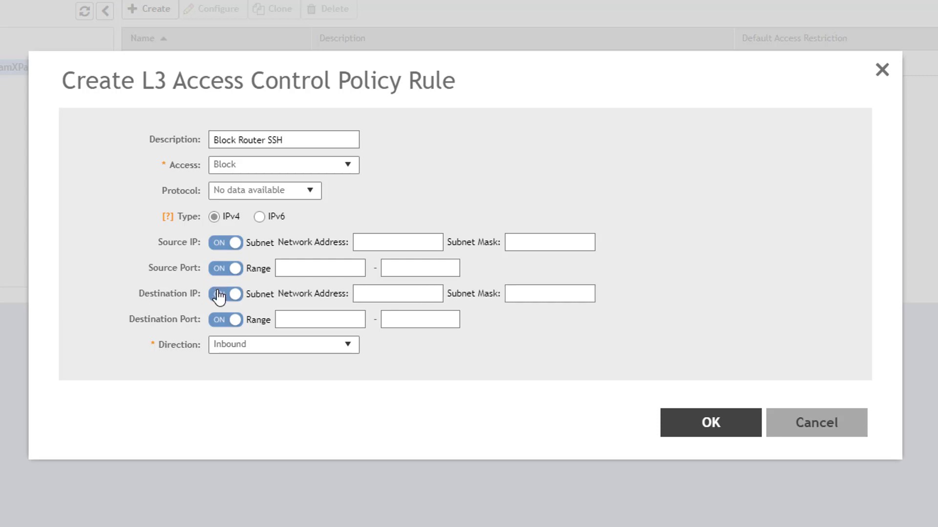
pyautogui.click(226, 294)
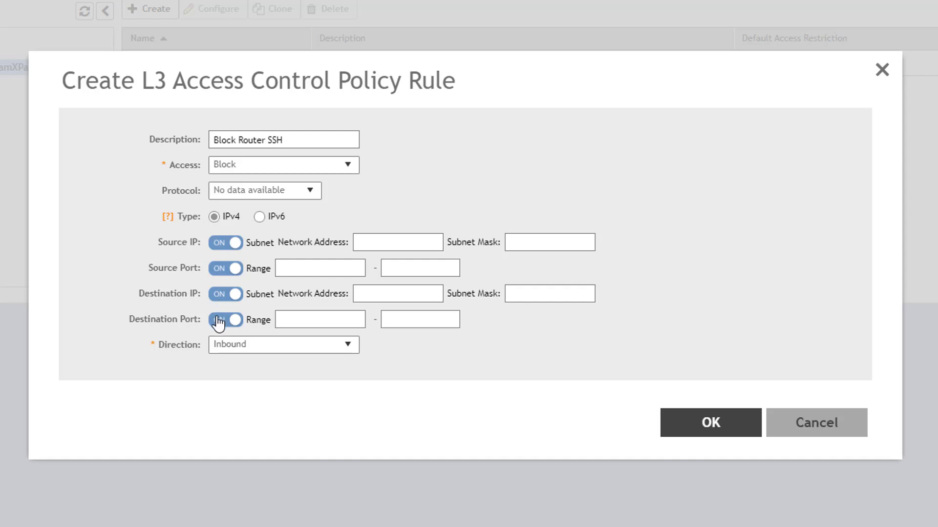
pyautogui.click(224, 320)
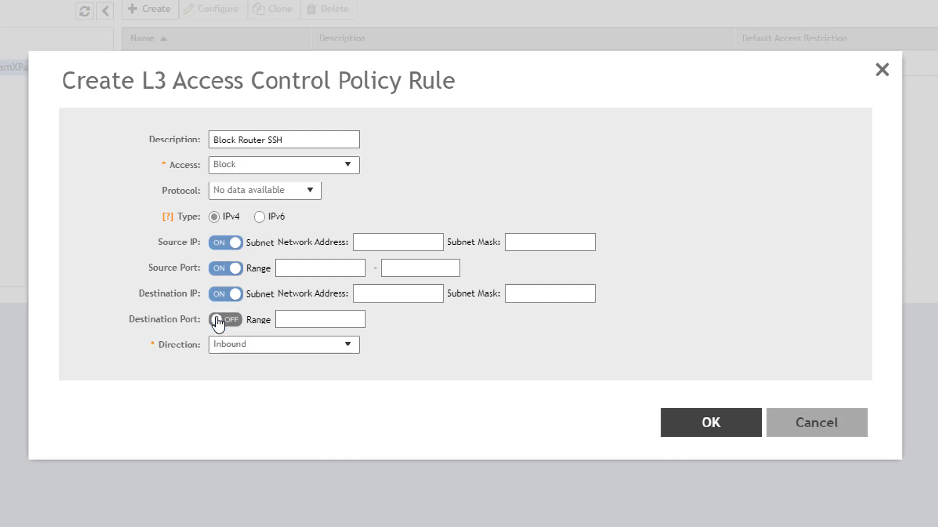
pyautogui.click(224, 319)
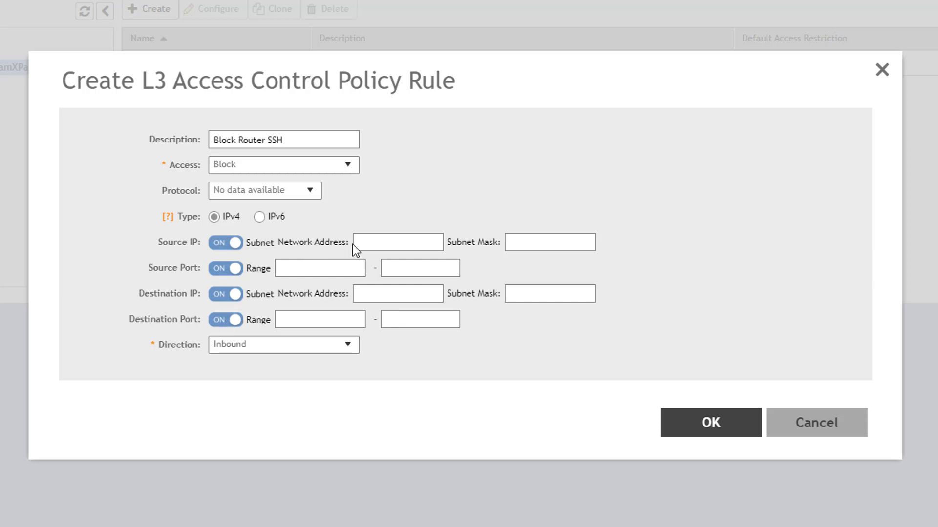
pyautogui.write('172.16.200.0')
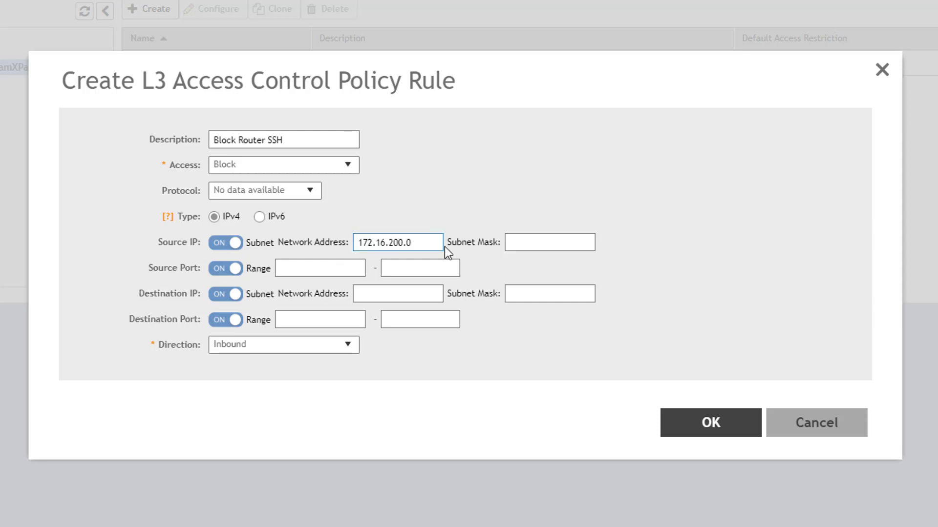
pyautogui.write('255.255.255.0')
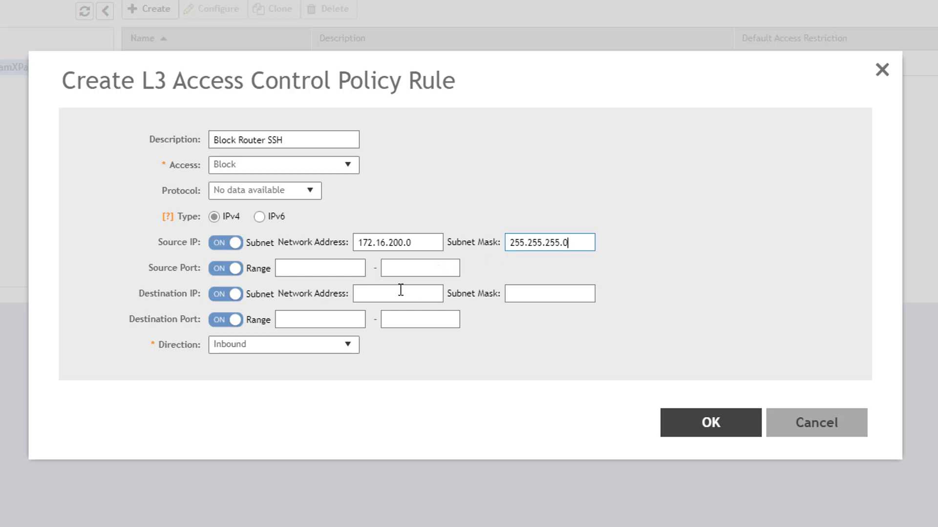
pyautogui.moveTo(286, 299)
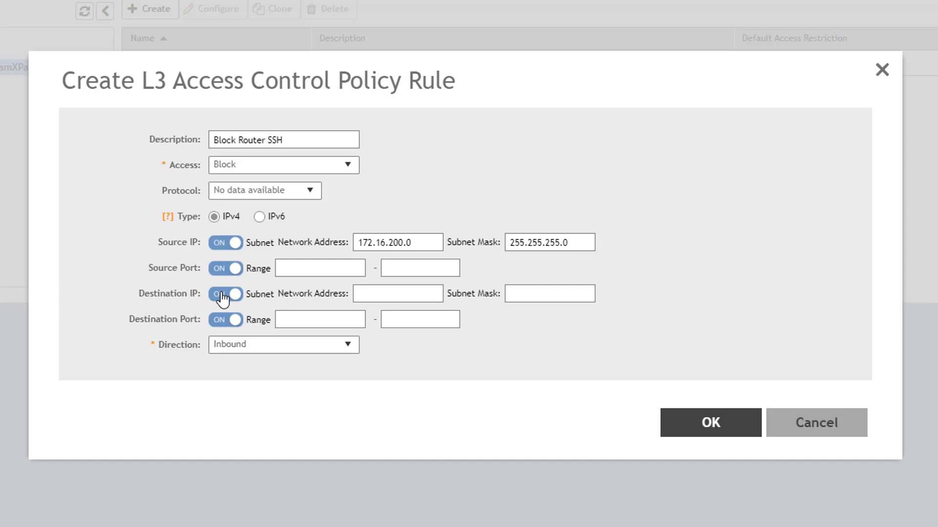
# Set destination to single IP 172.16.200.1, single port 22, direction Inbound
pyautogui.click(226, 294)
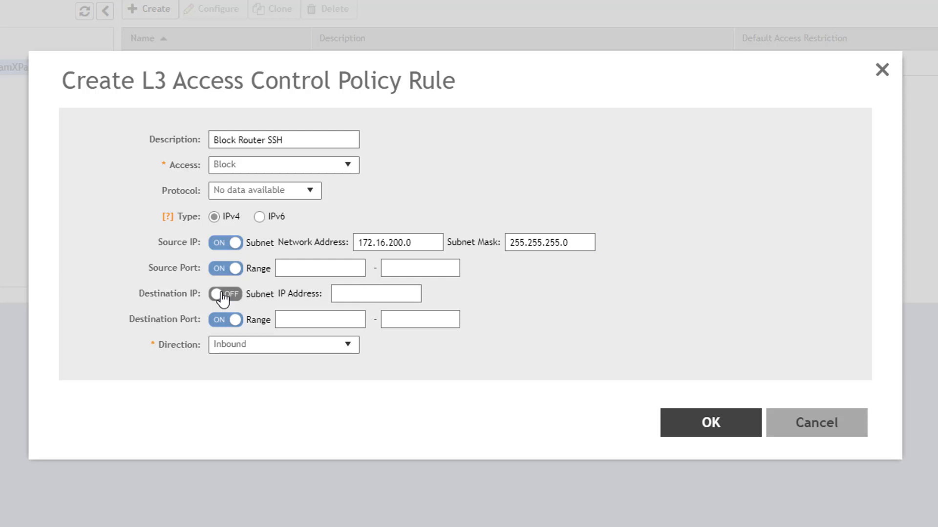
pyautogui.write('172.16.200.1')
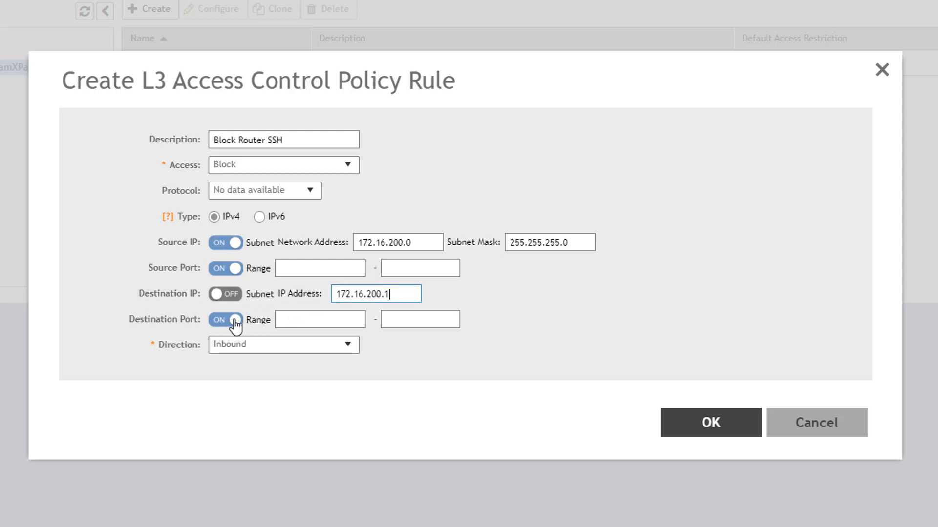
pyautogui.click(224, 320)
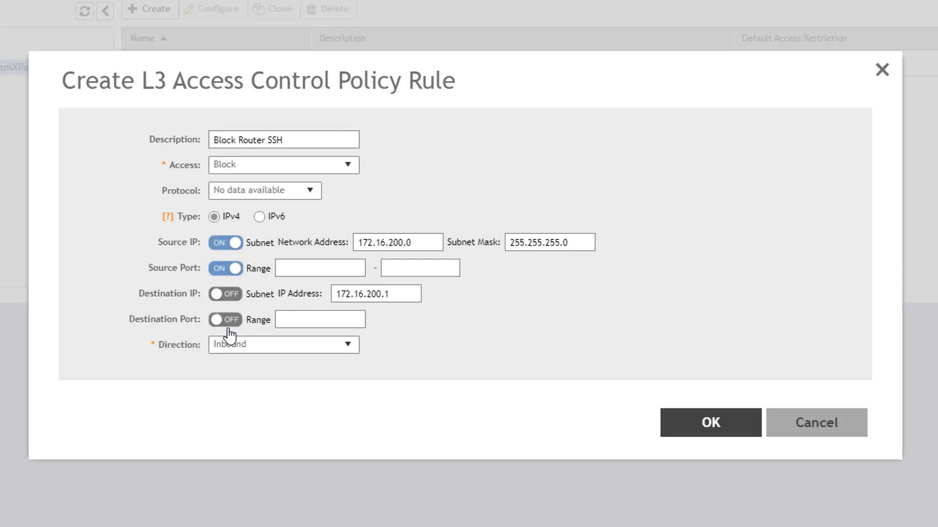
pyautogui.write('22')
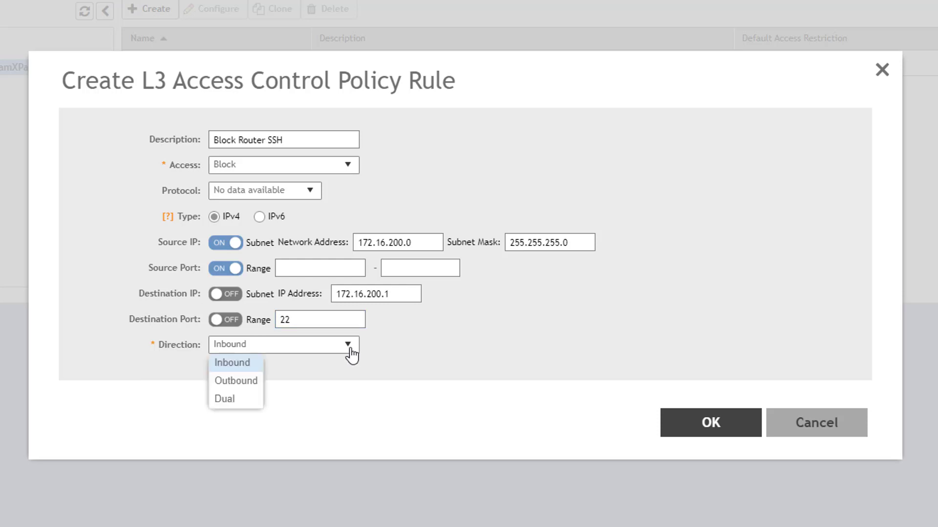
pyautogui.moveTo(256, 364)
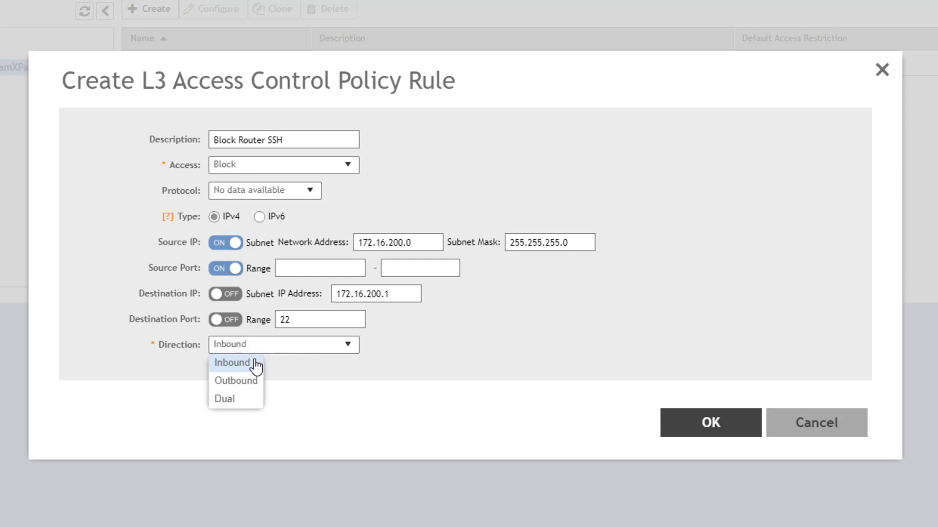
pyautogui.moveTo(236, 381)
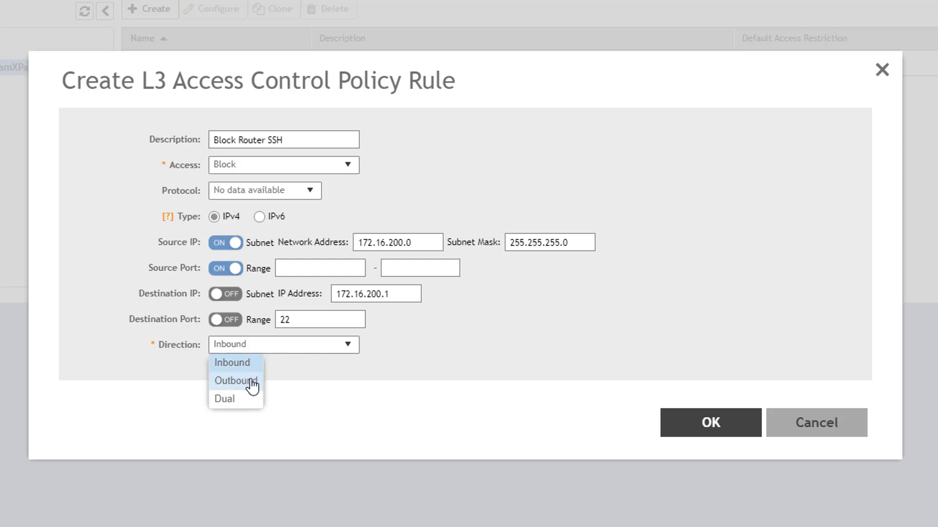
pyautogui.moveTo(248, 403)
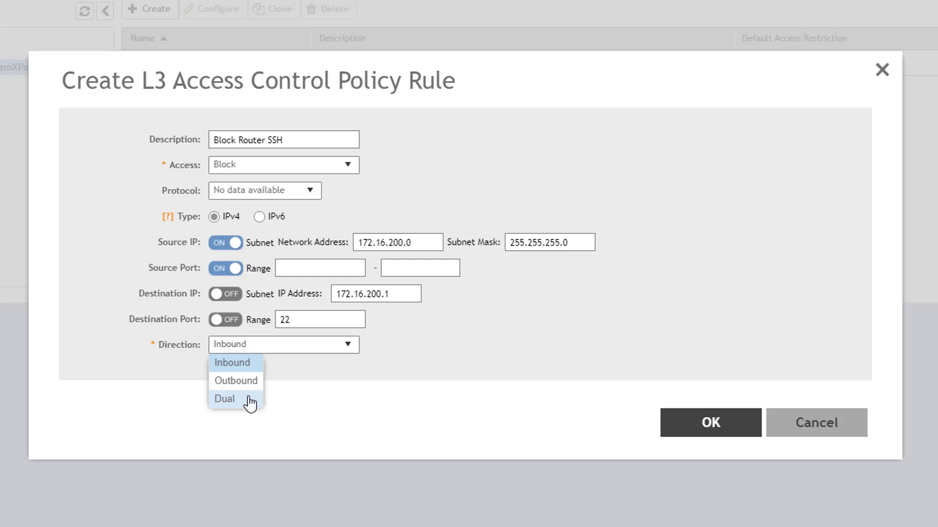
pyautogui.click(233, 362)
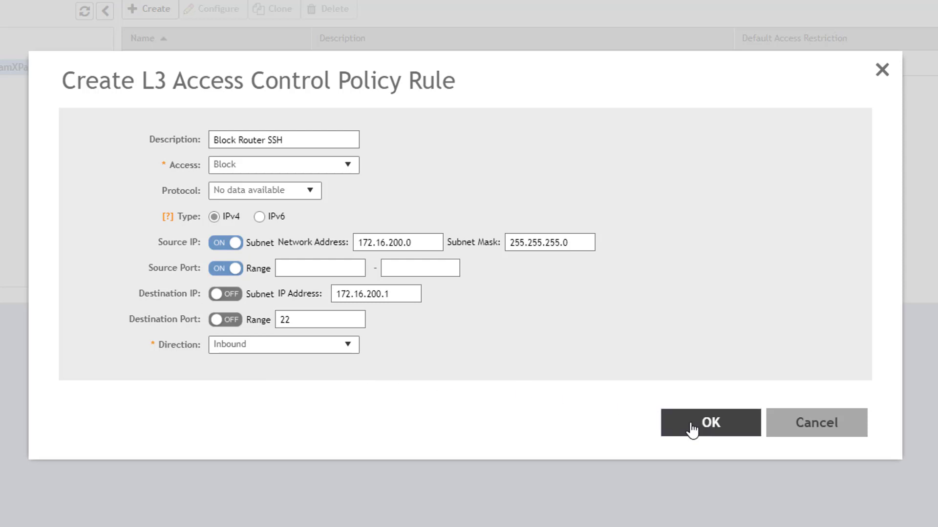
# Save the SSH rule and add 'Block 10 Net' blocking destination 10.0.0.0 mask 255.0.0.0
pyautogui.click(710, 423)
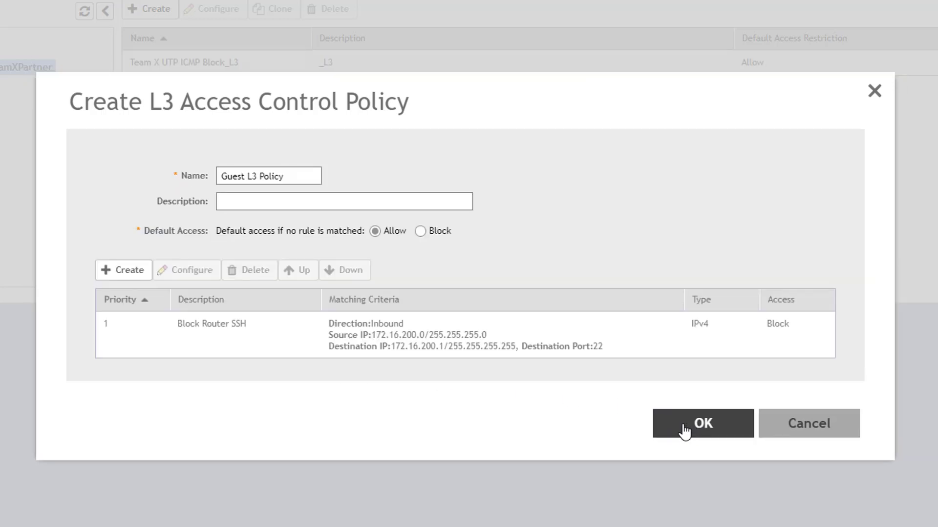
pyautogui.moveTo(601, 429)
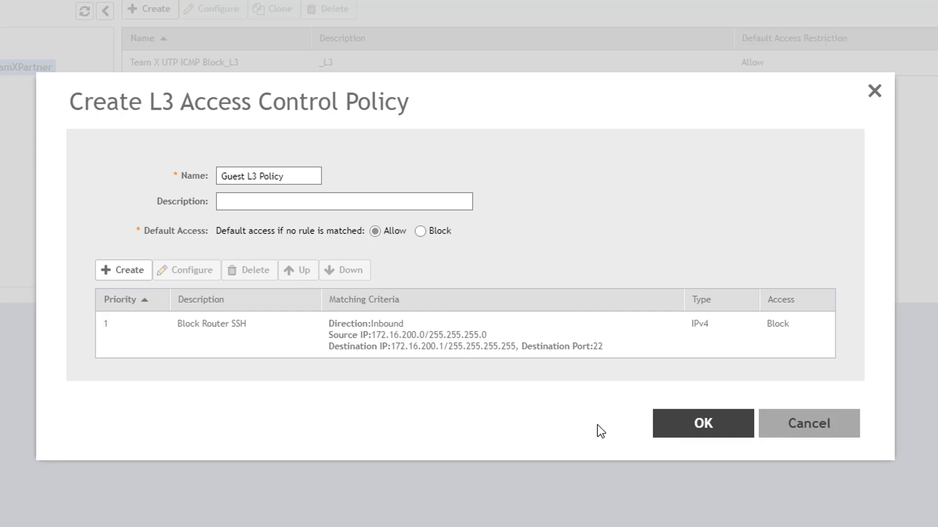
pyautogui.moveTo(86, 364)
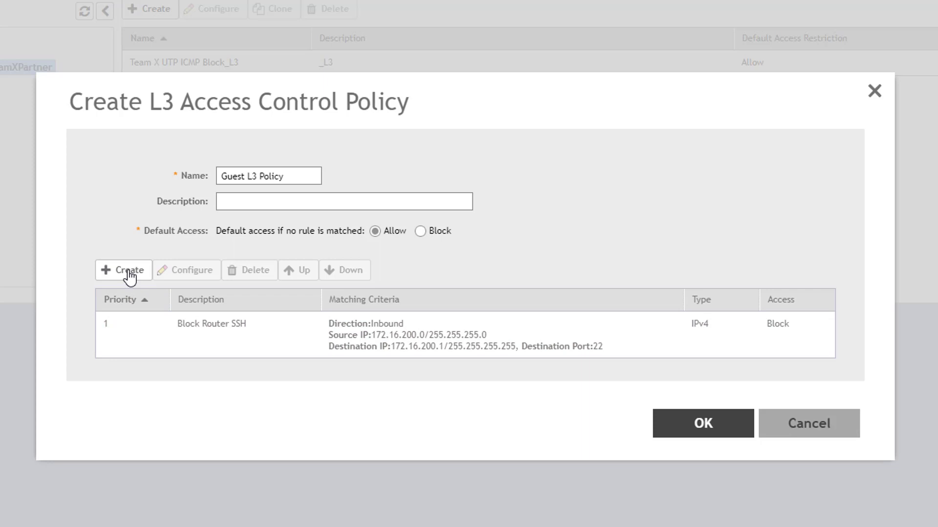
pyautogui.click(123, 269)
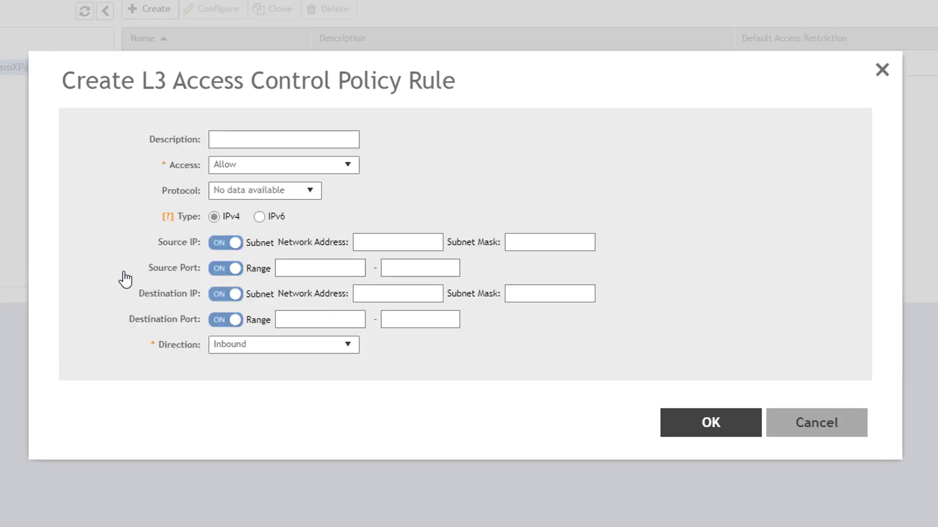
pyautogui.click(283, 139)
pyautogui.write('Block 10 Net')
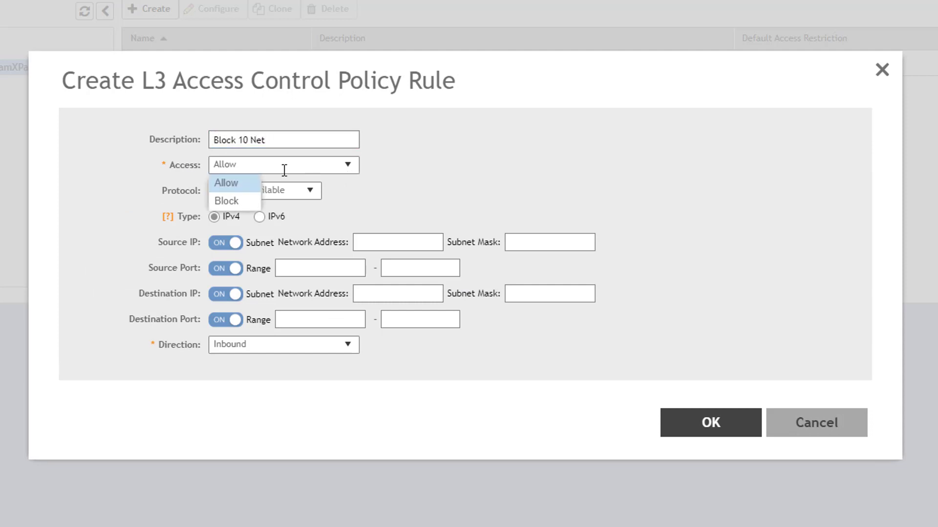
pyautogui.click(225, 200)
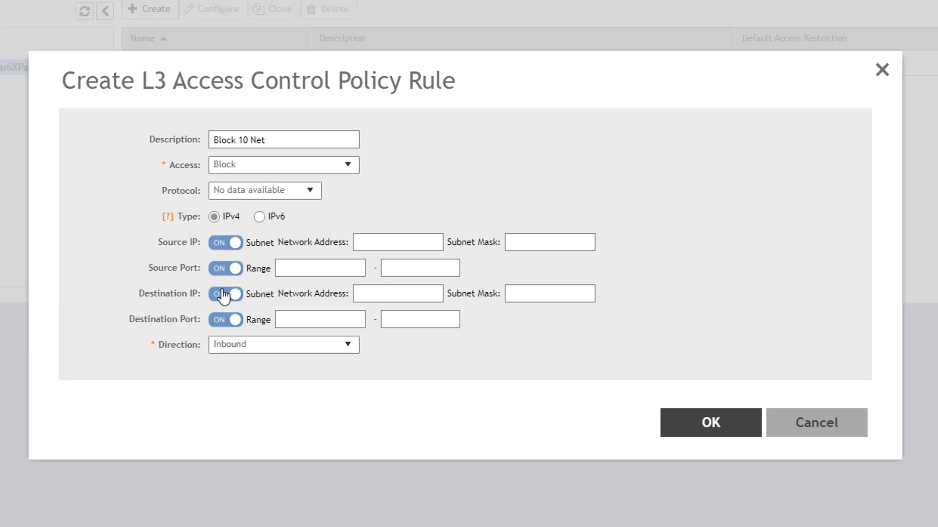
pyautogui.write('10.0.0.0')
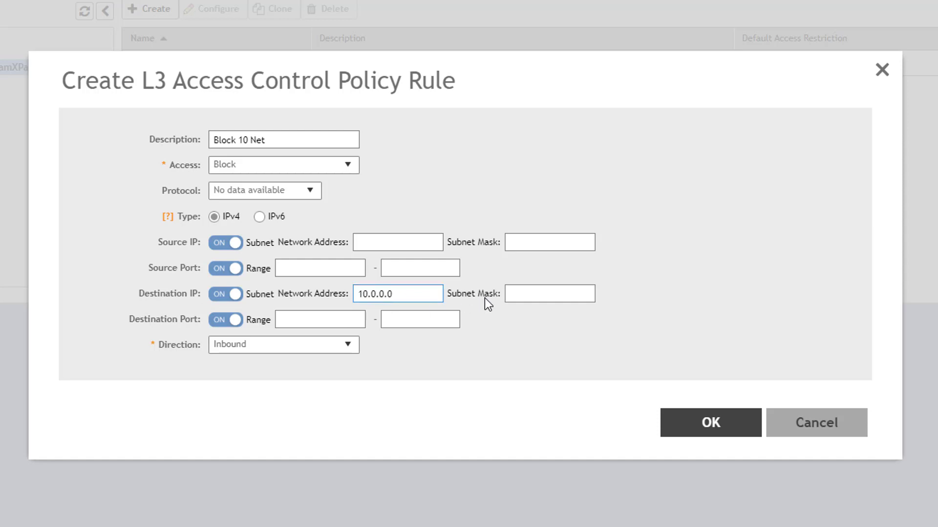
pyautogui.write('255')
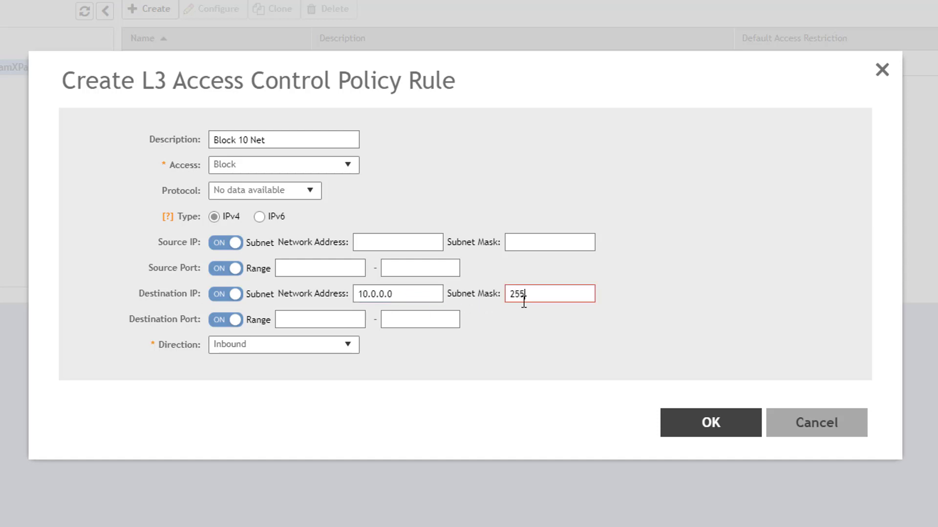
pyautogui.write('.0.0.0')
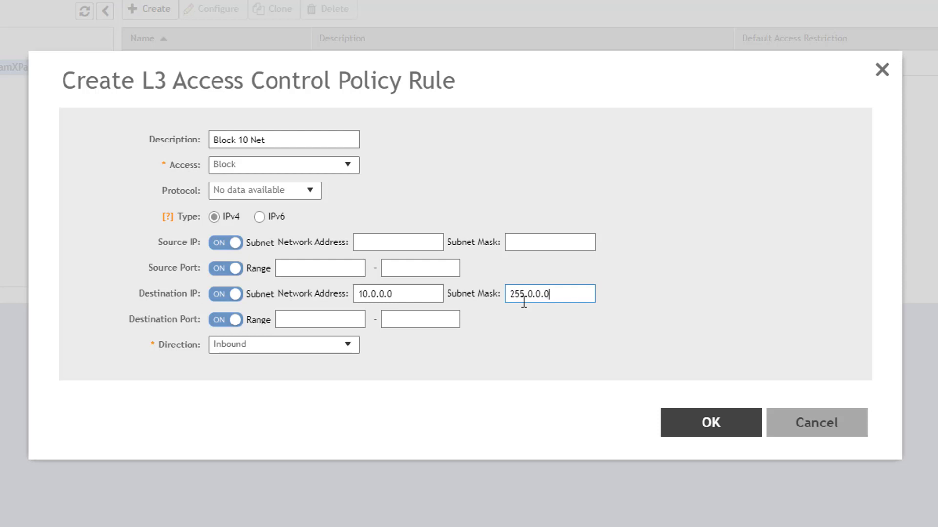
pyautogui.moveTo(432, 353)
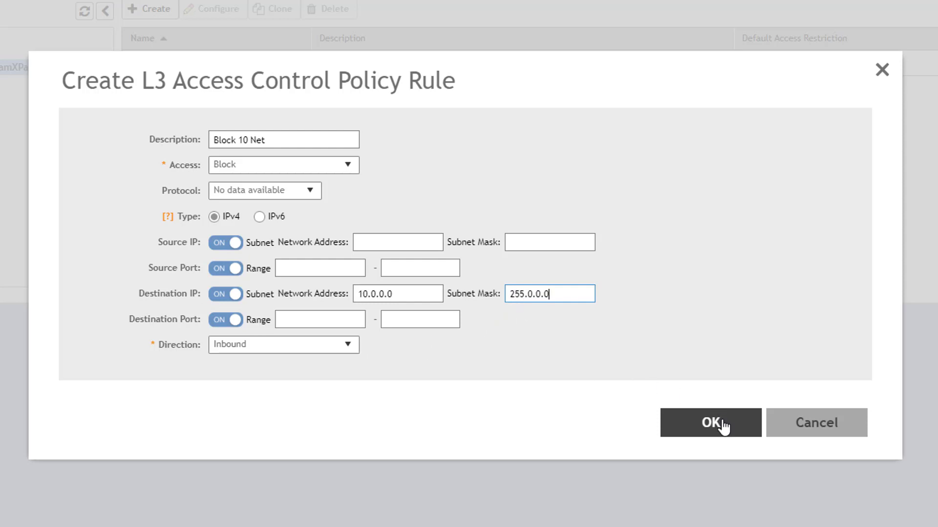
# Confirm Block 10 Net, move it above Block Router SSH and save the policy
pyautogui.click(710, 423)
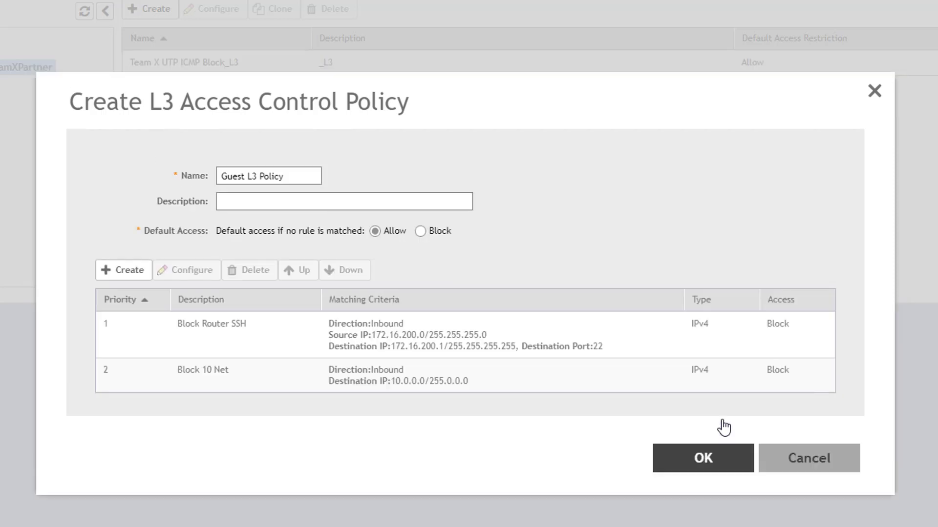
pyautogui.moveTo(584, 438)
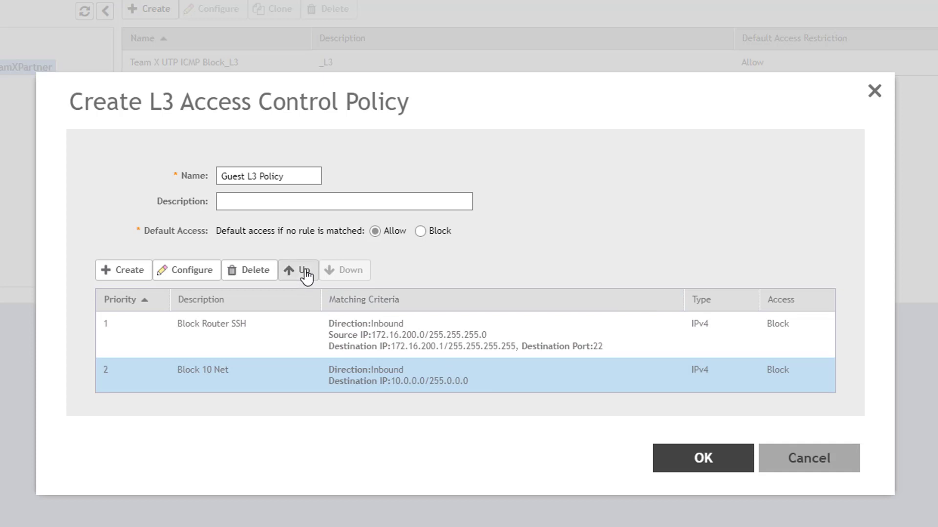
pyautogui.click(304, 269)
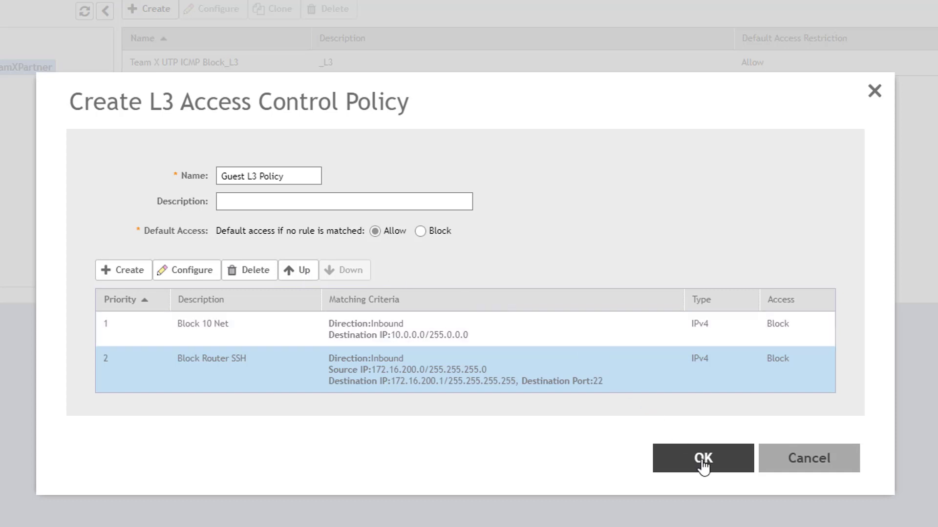
pyautogui.click(702, 458)
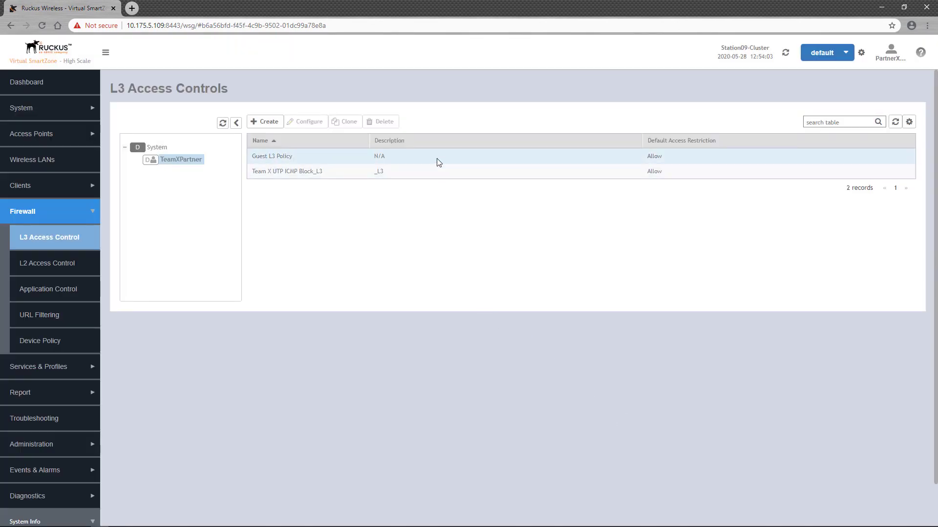
pyautogui.moveTo(60, 159)
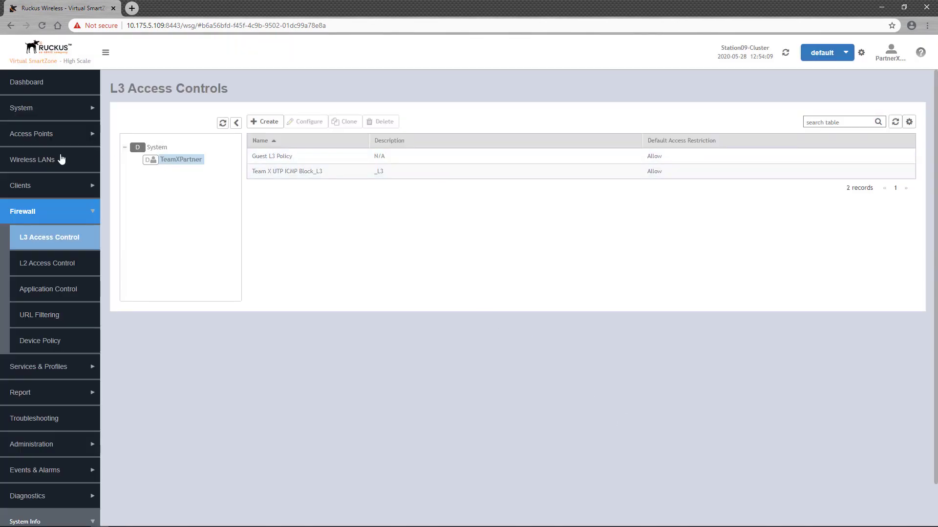
# Open CustomerXGuestWLAN's configuration for editing from the Wireless LANs list
pyautogui.click(34, 159)
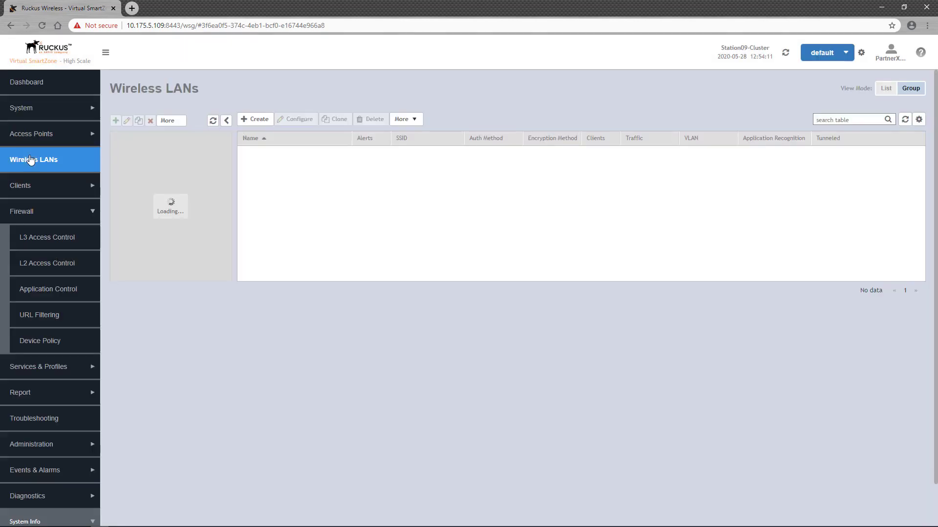
pyautogui.click(271, 154)
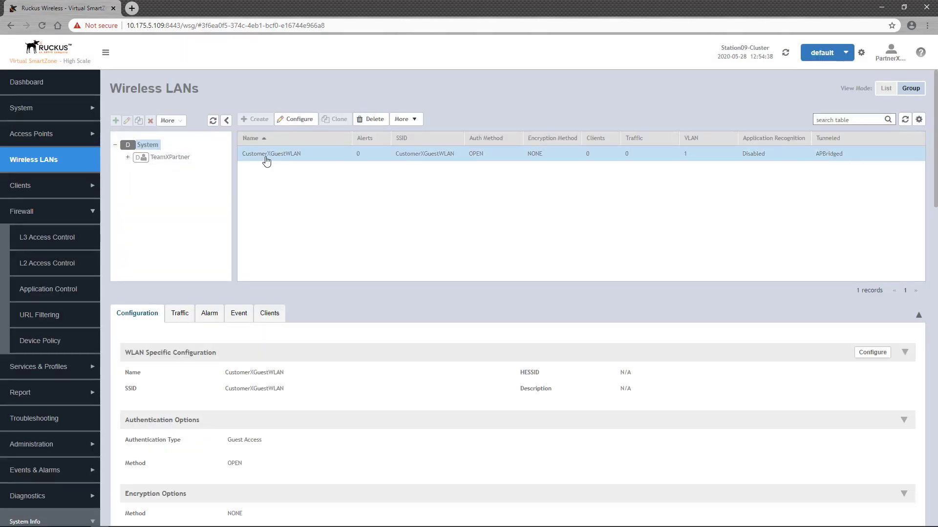
pyautogui.click(295, 120)
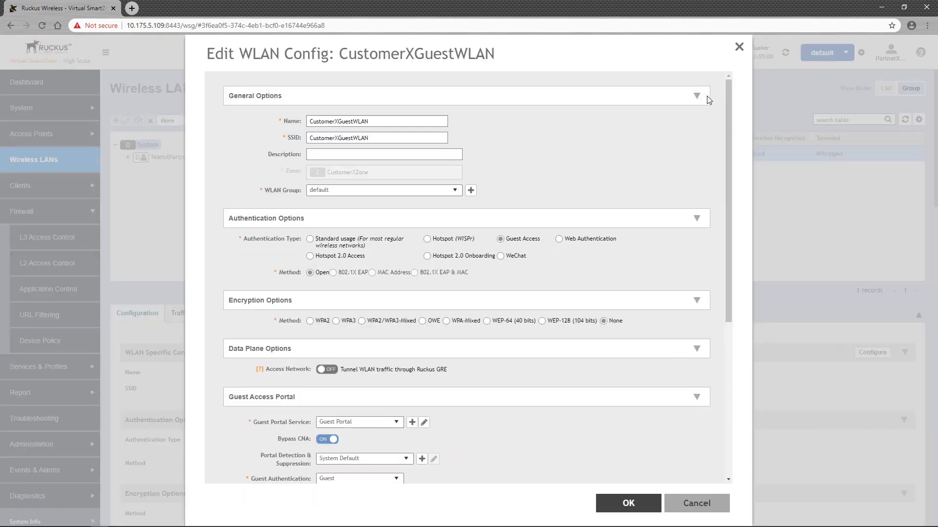
pyautogui.click(695, 96)
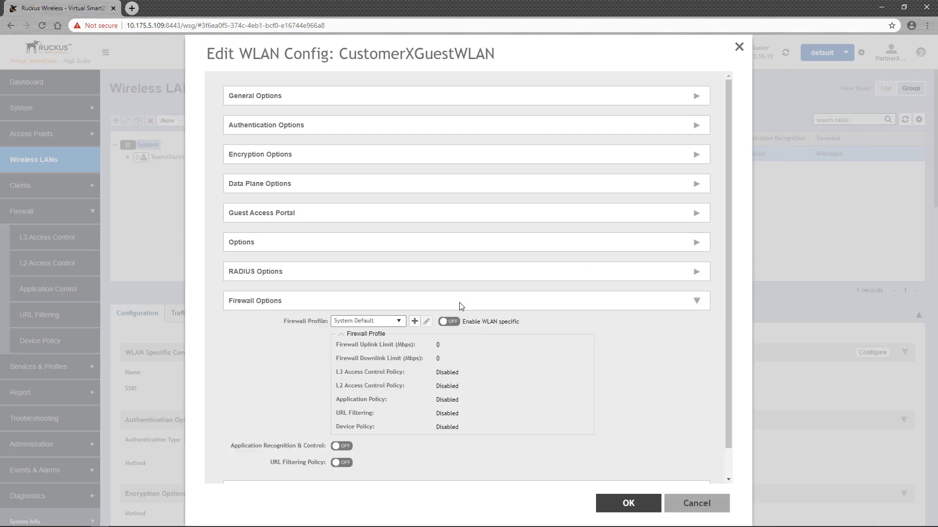
pyautogui.moveTo(398, 323)
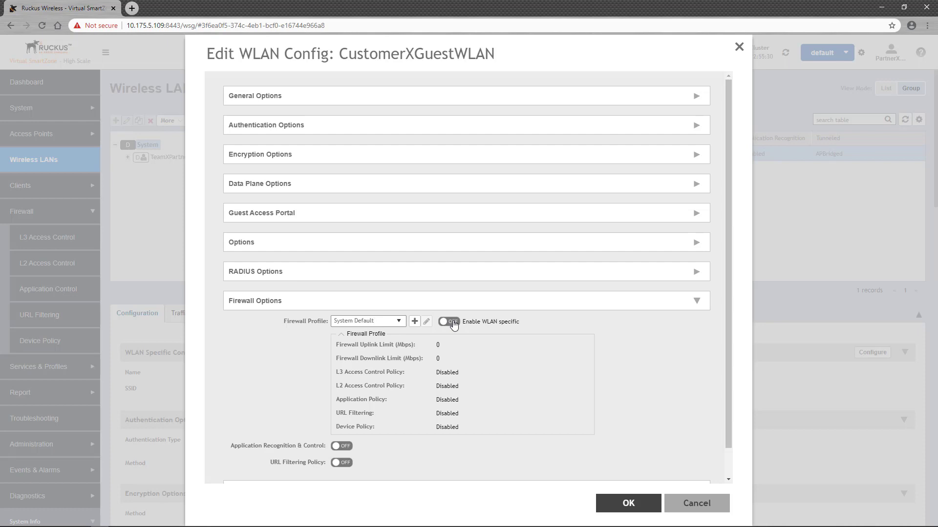
# Enable WLAN-specific firewall options and choose Guest L3 Policy as the L3 policy
pyautogui.click(448, 322)
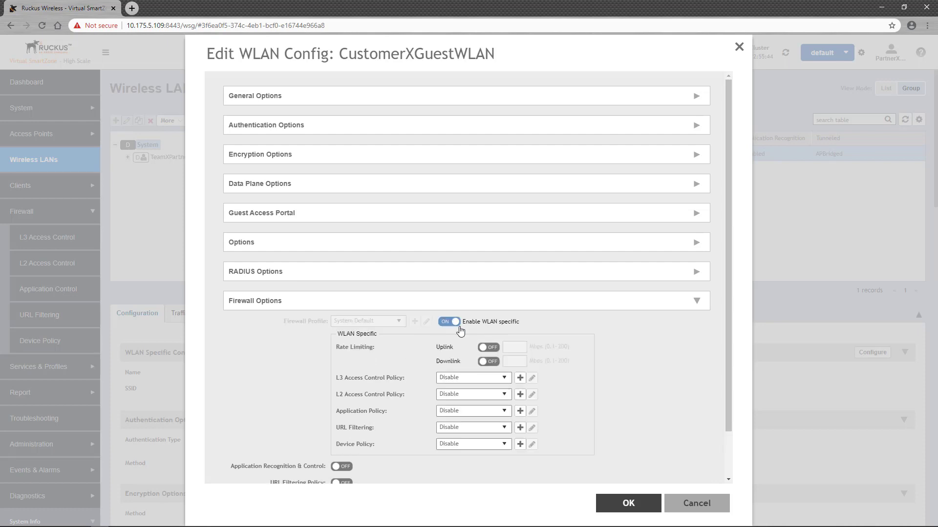
pyautogui.click(473, 377)
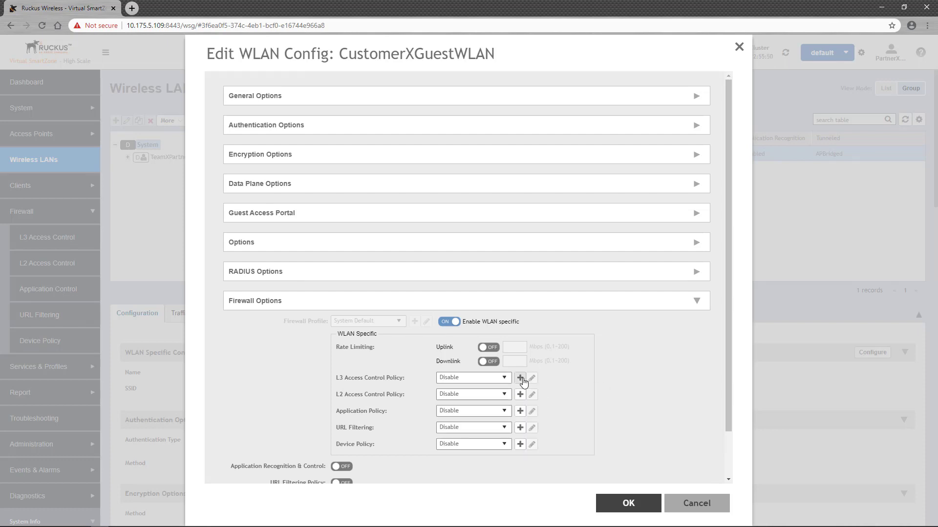
pyautogui.click(520, 377)
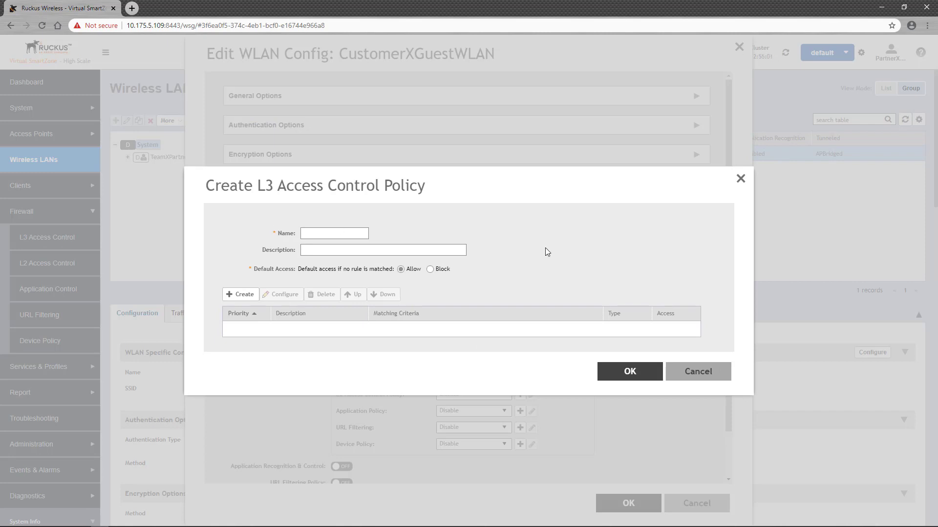
pyautogui.click(696, 371)
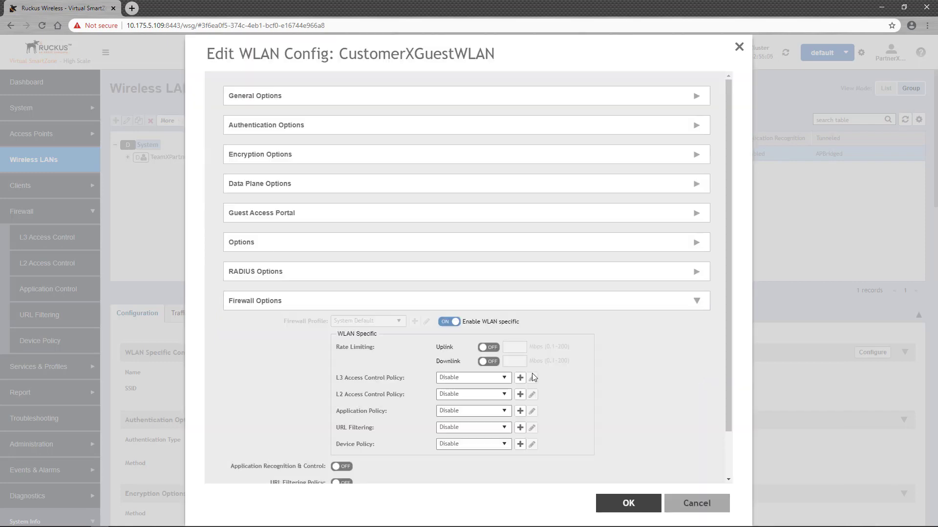
pyautogui.click(472, 377)
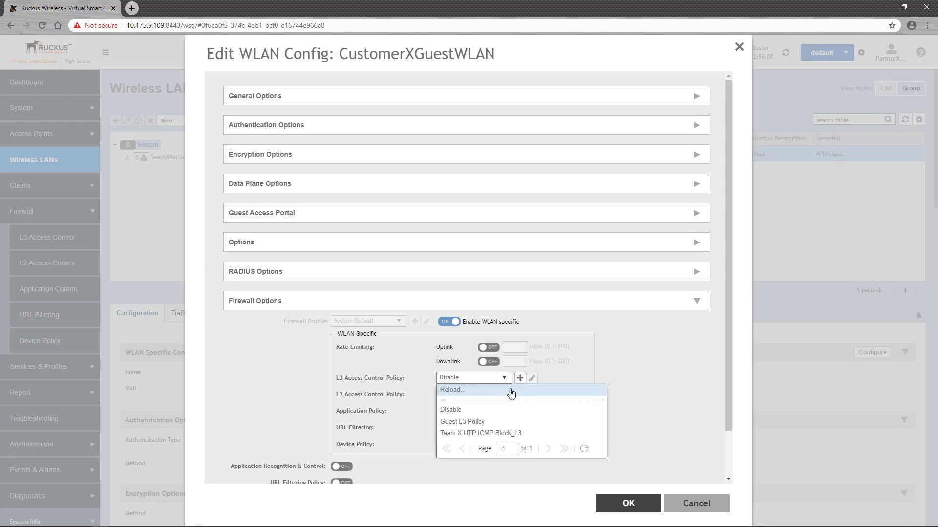
pyautogui.click(462, 422)
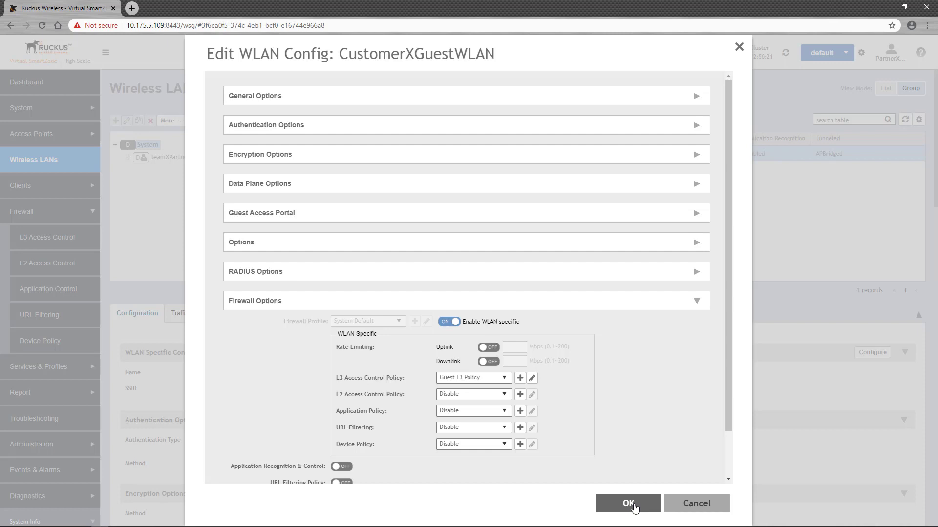
# Save the WLAN and view its configuration summary down to Firewall Options
pyautogui.click(627, 503)
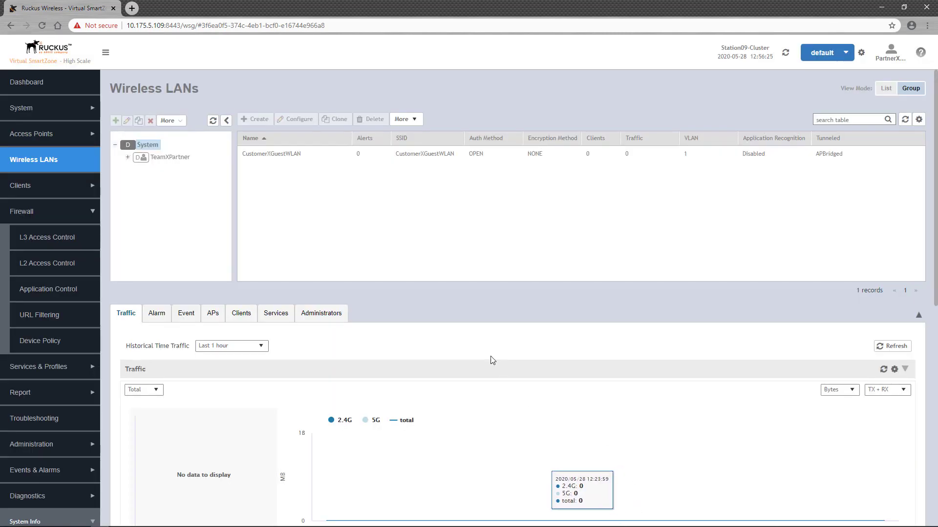
pyautogui.click(271, 153)
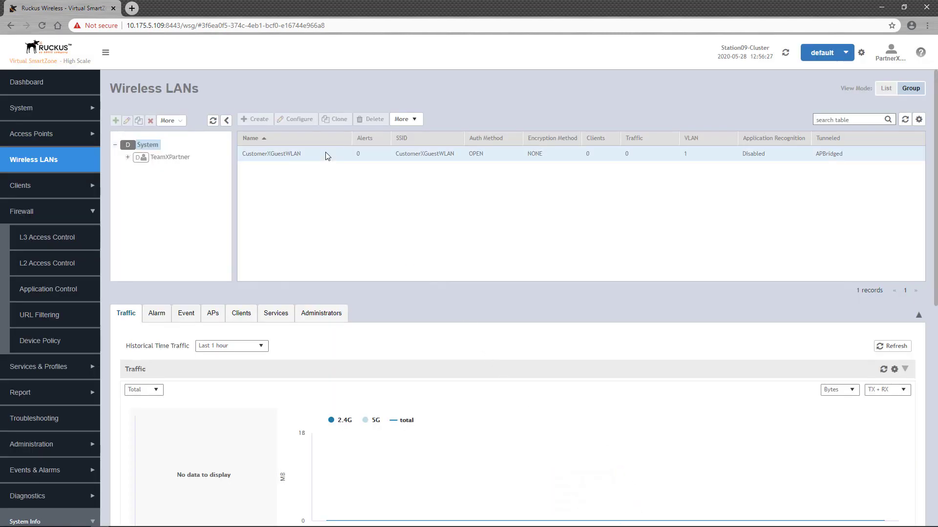
pyautogui.click(271, 154)
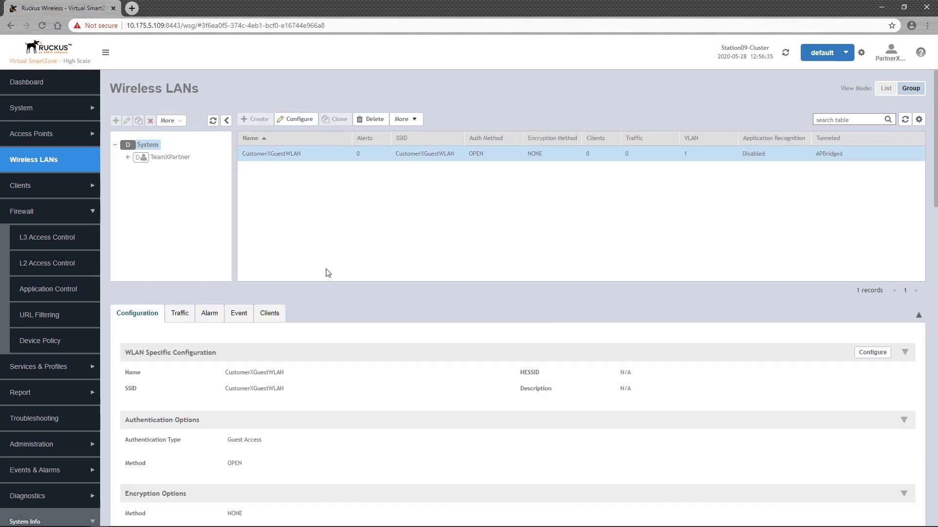
pyautogui.scroll(-3)
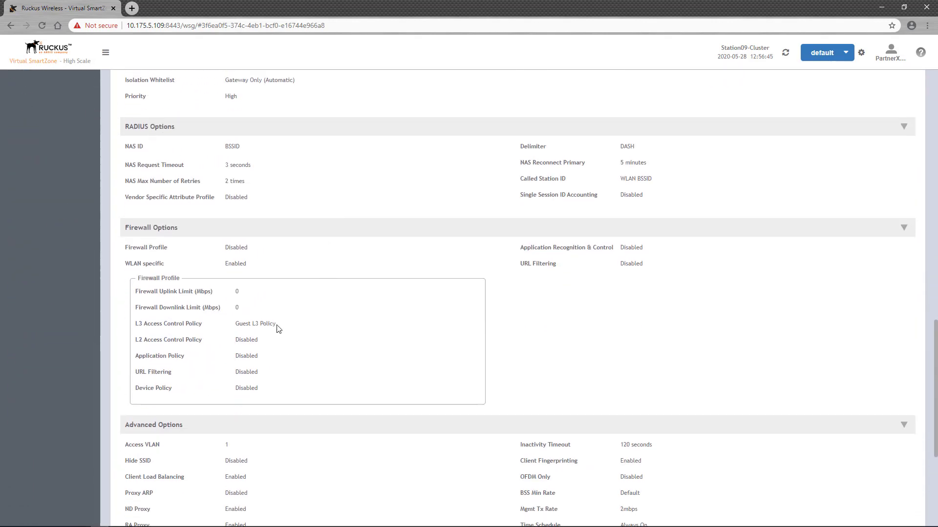